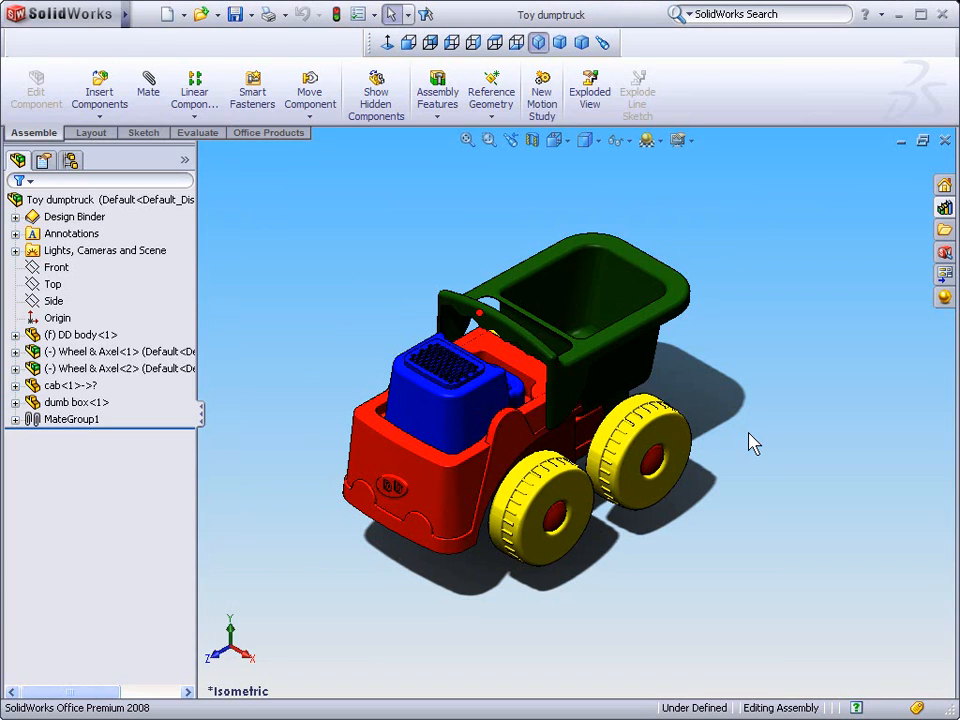
mouse_move(750, 463)
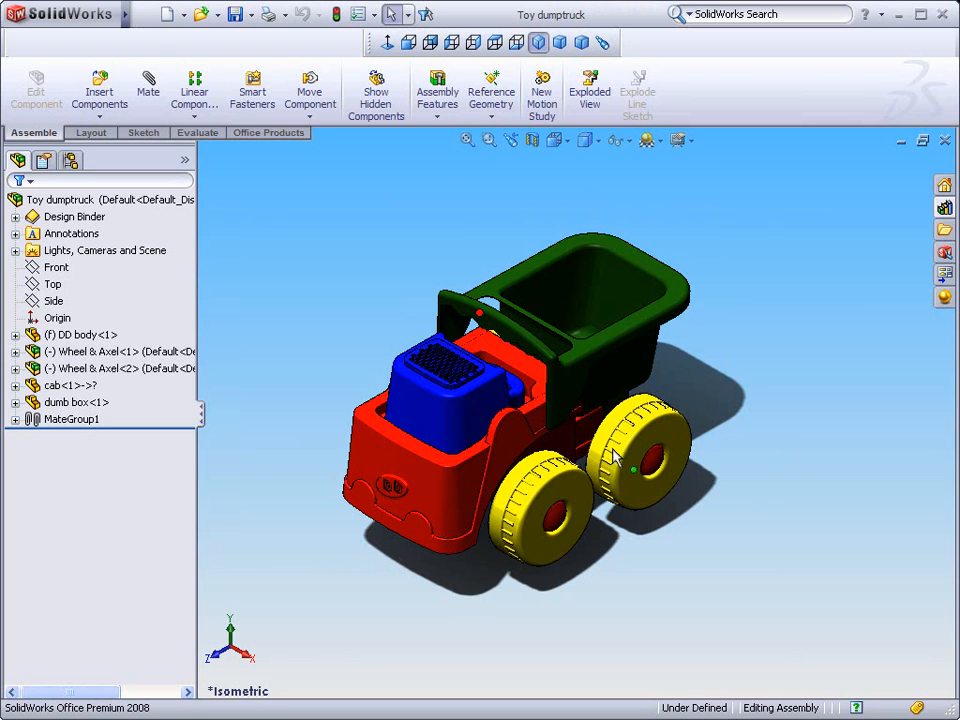
mouse_move(645, 463)
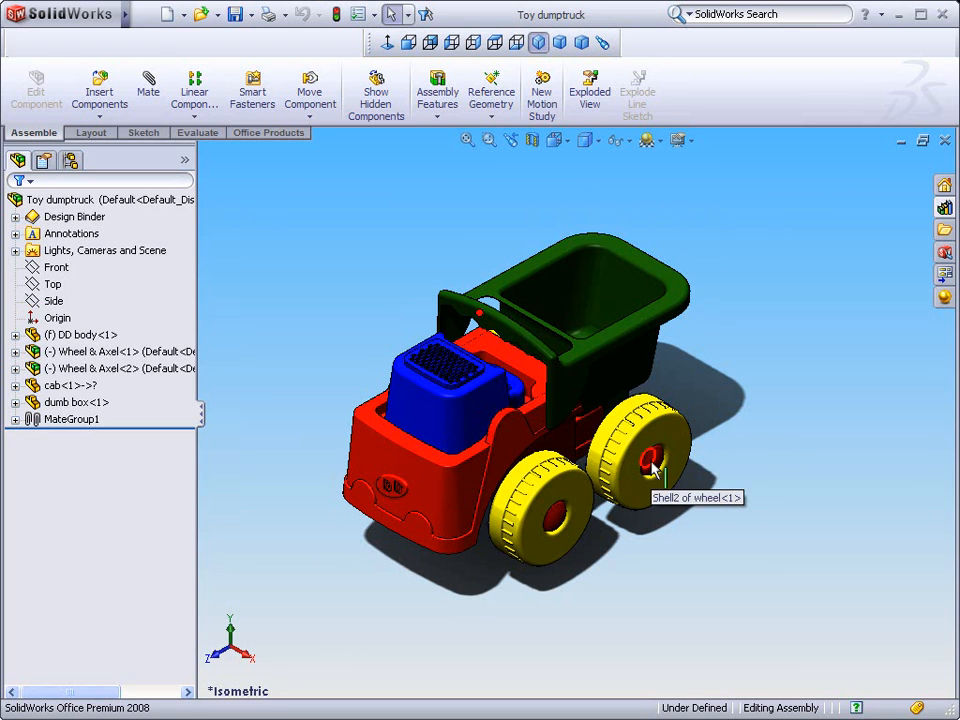
mouse_move(315, 508)
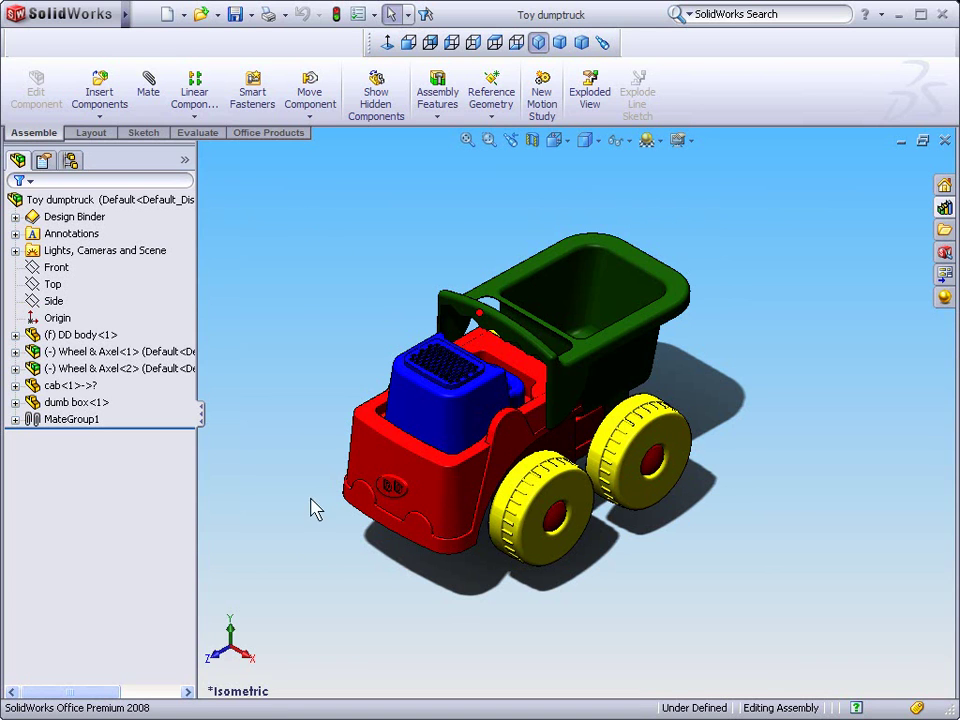
mouse_move(370, 230)
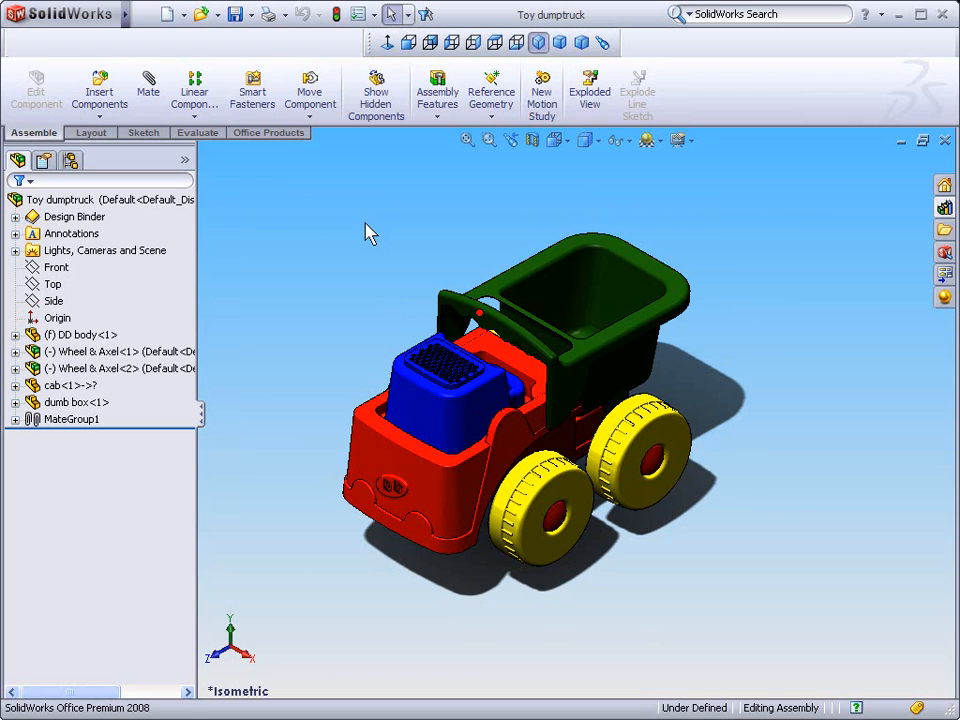
mouse_move(393, 320)
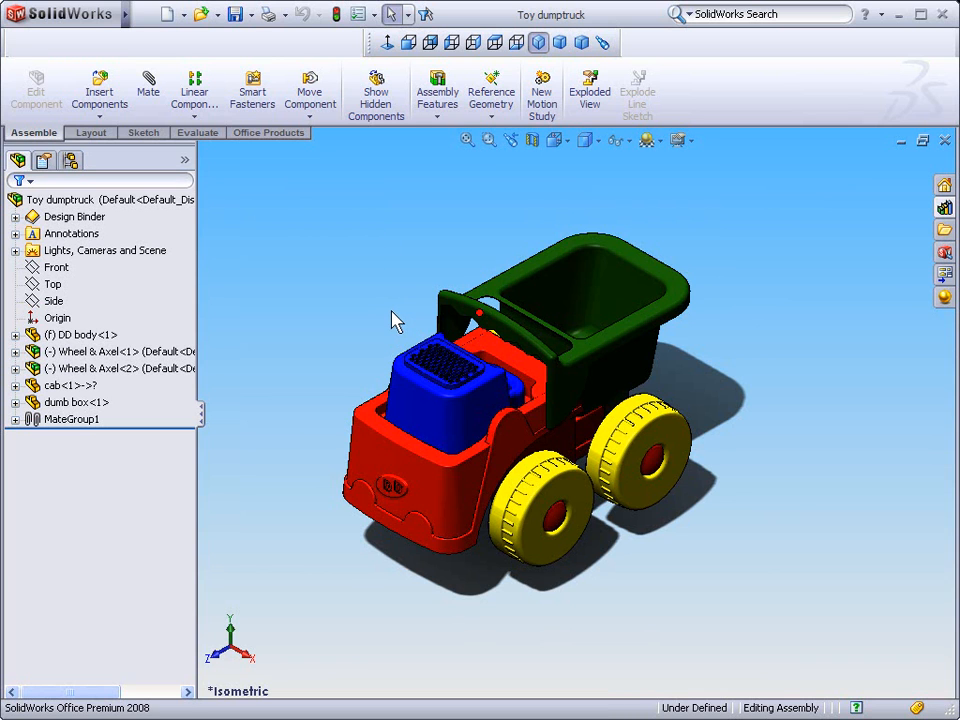
mouse_move(490, 343)
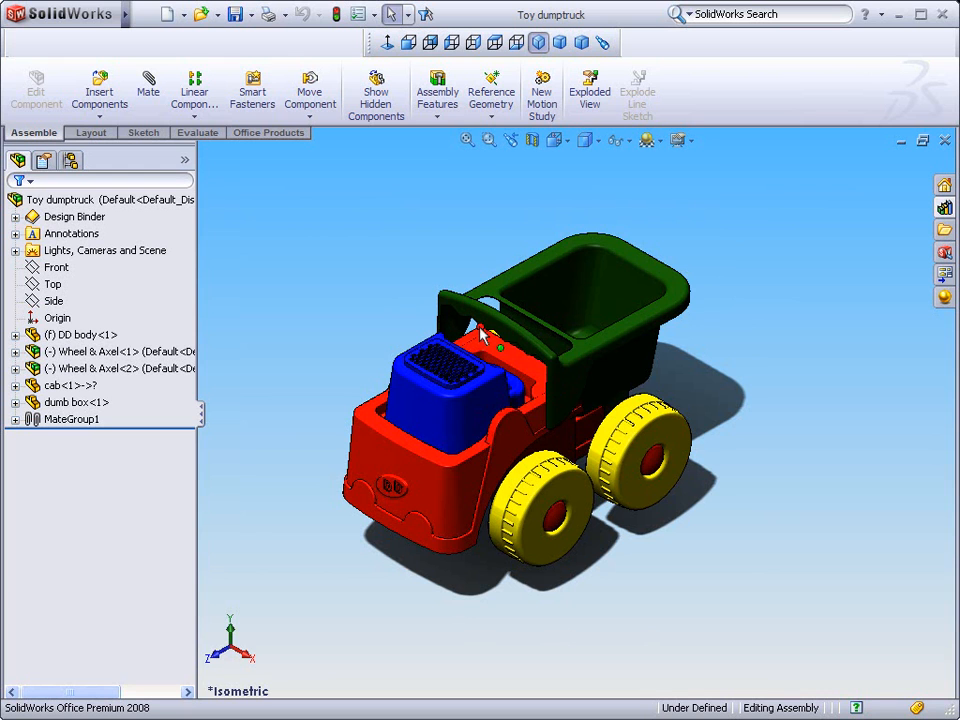
mouse_move(720, 463)
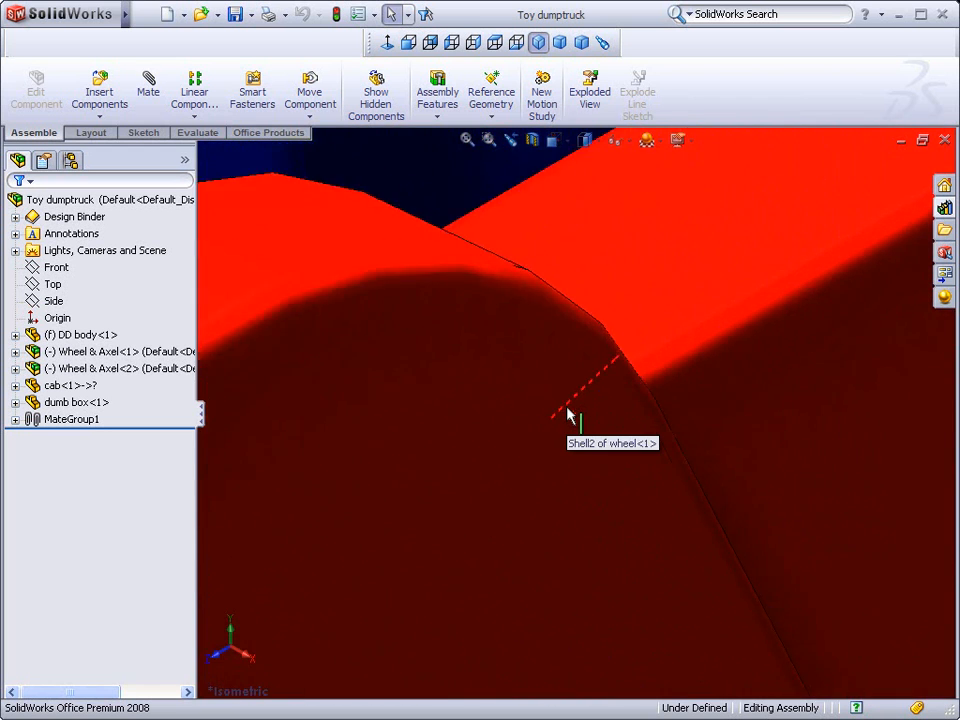
Zoom in on the truck's red body until it fills the entire graphics area
left_click(568, 415)
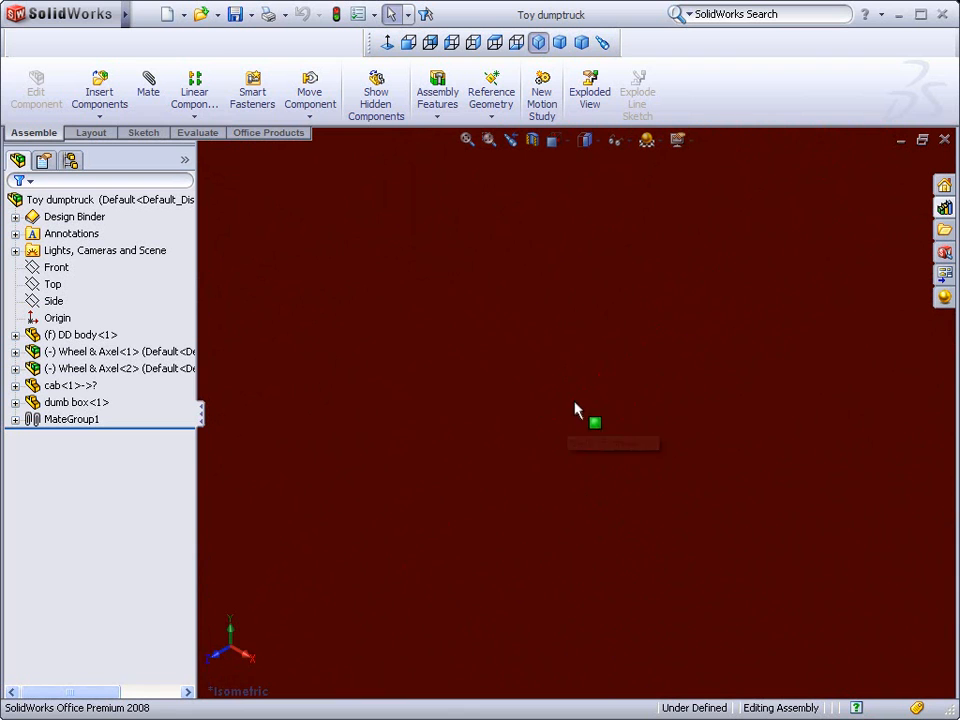
mouse_move(466, 139)
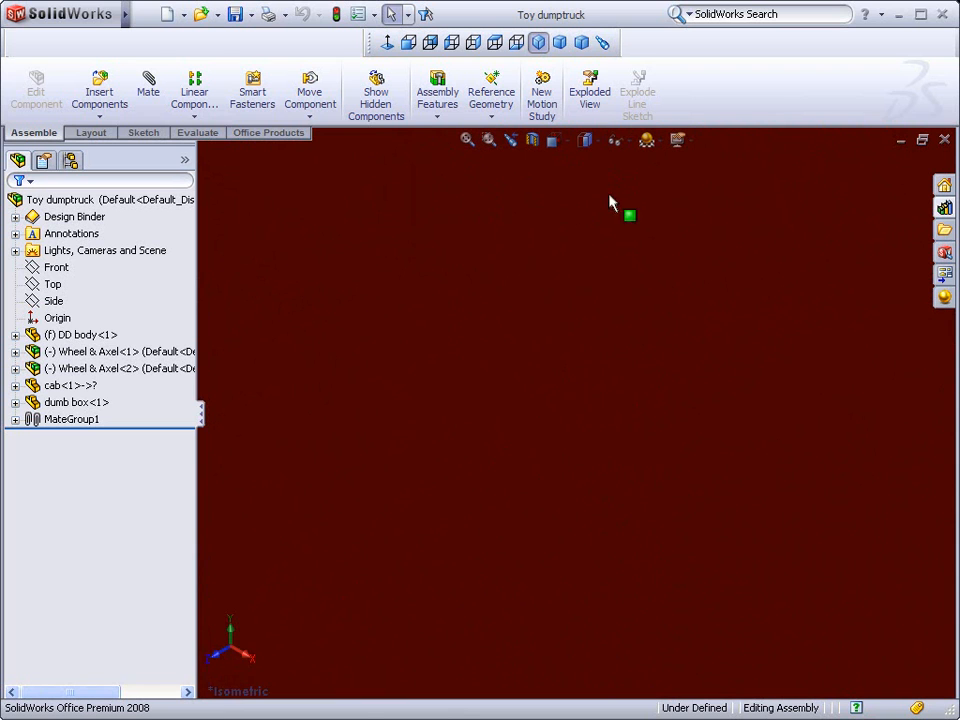
mouse_move(466, 139)
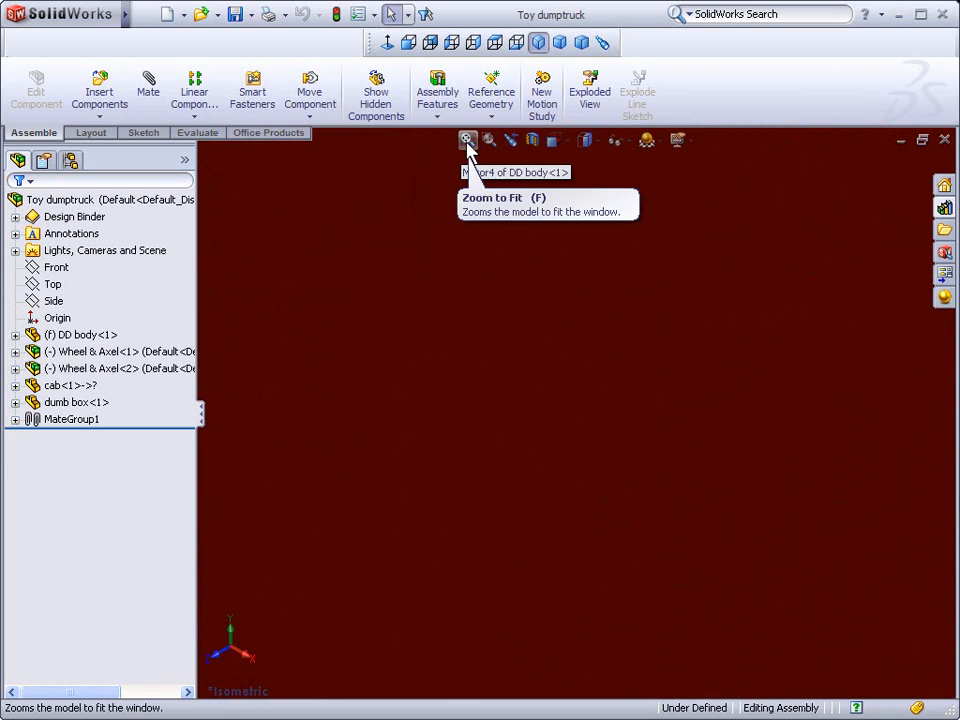
mouse_move(681, 139)
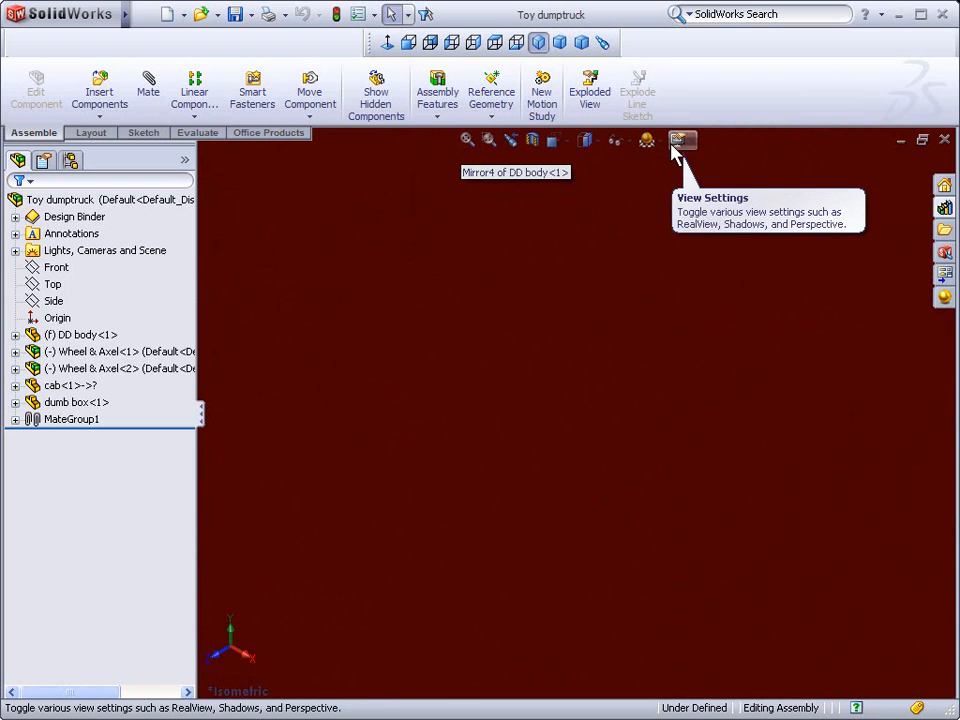
mouse_move(603, 224)
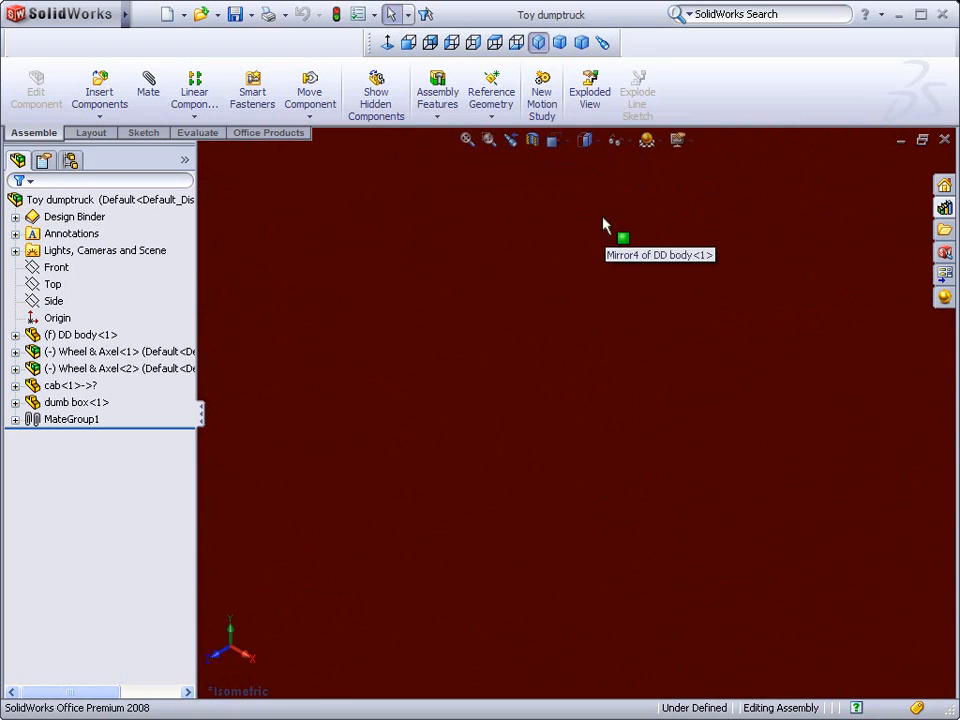
mouse_move(470, 174)
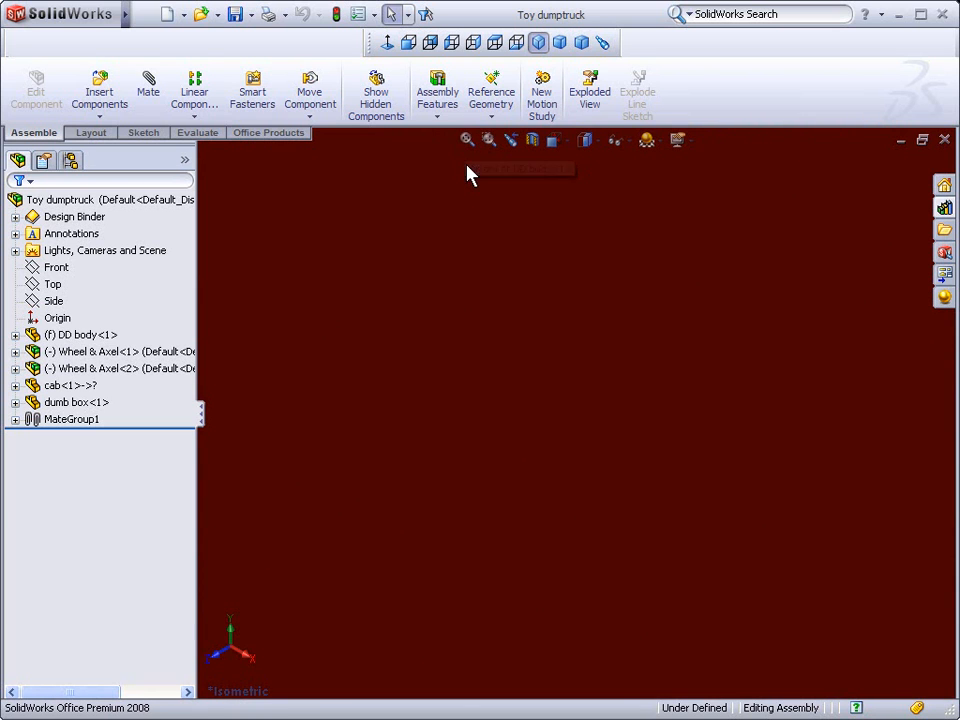
mouse_move(650, 139)
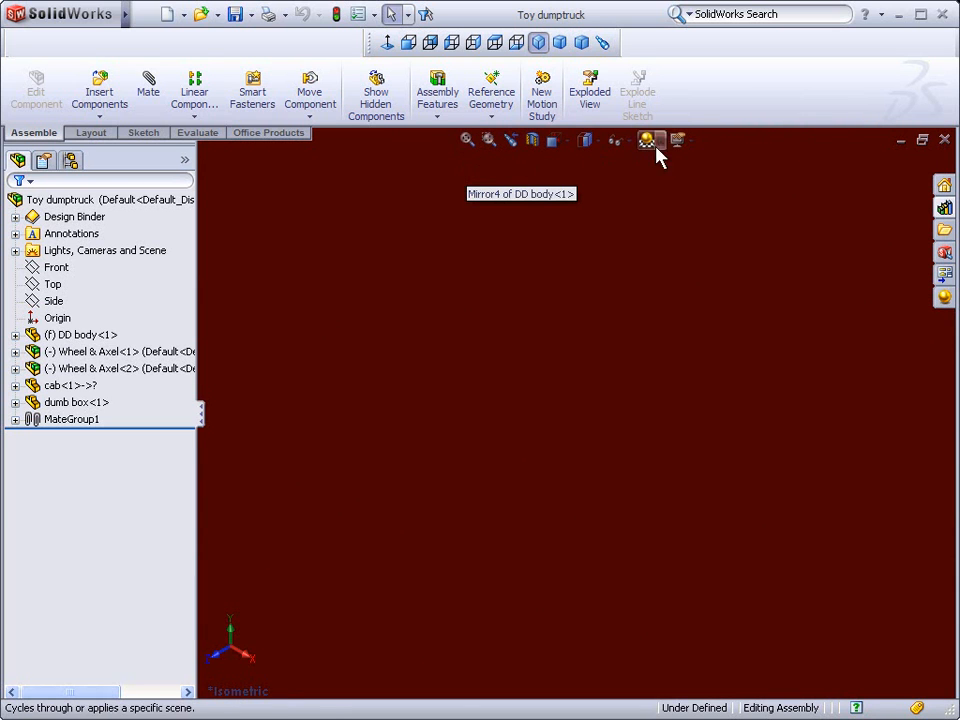
mouse_move(466, 139)
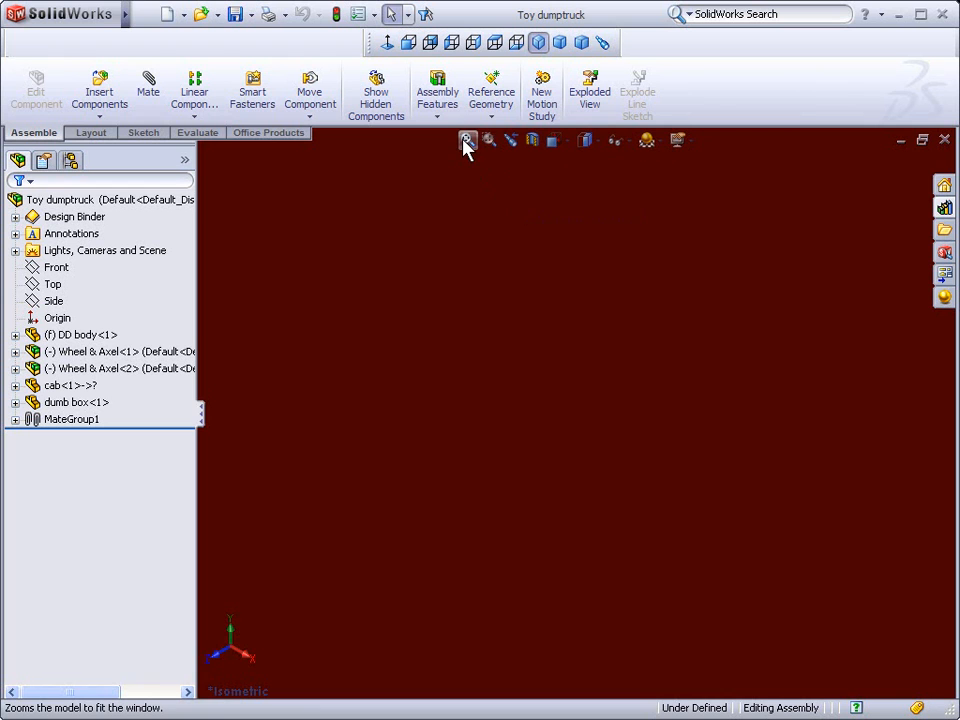
Fit the whole truck in view, then orbit and zoom toward its rear wheels
left_click(466, 139)
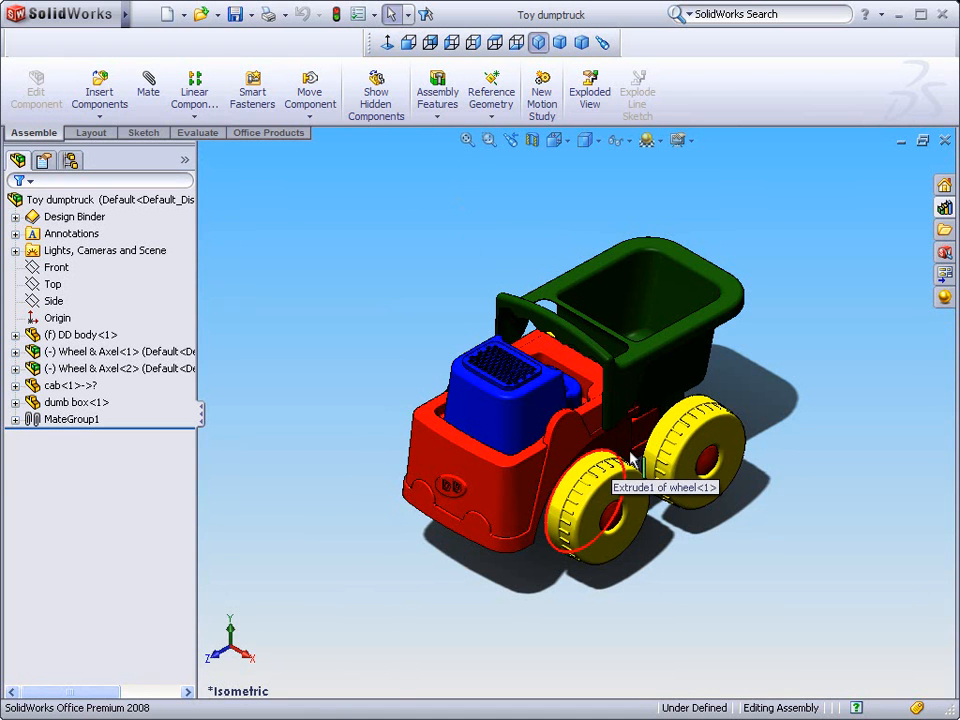
mouse_move(590, 408)
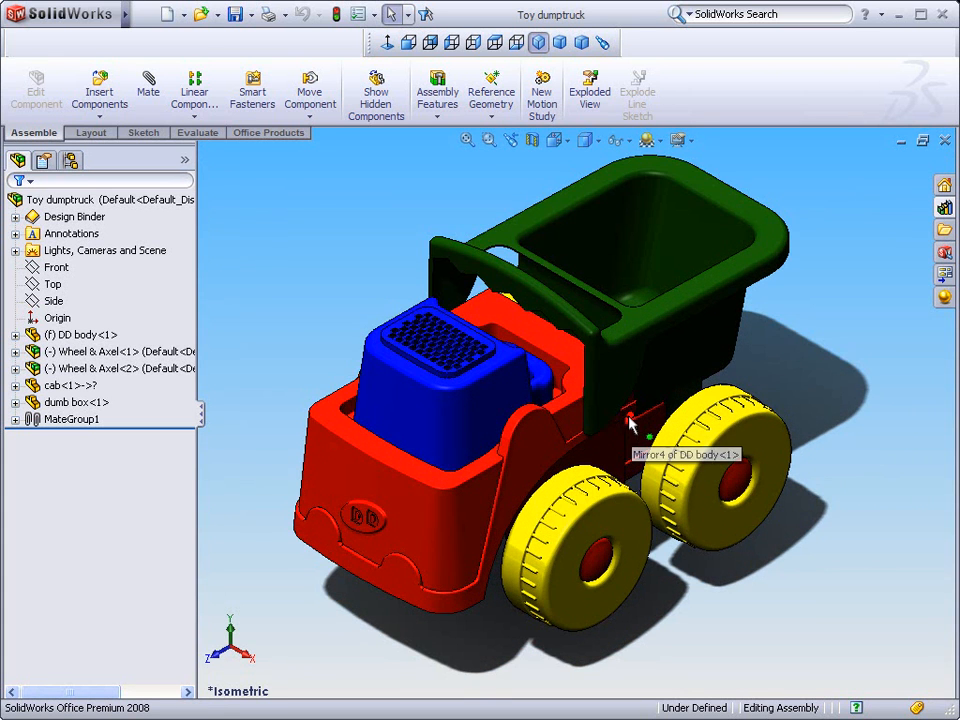
mouse_move(615, 390)
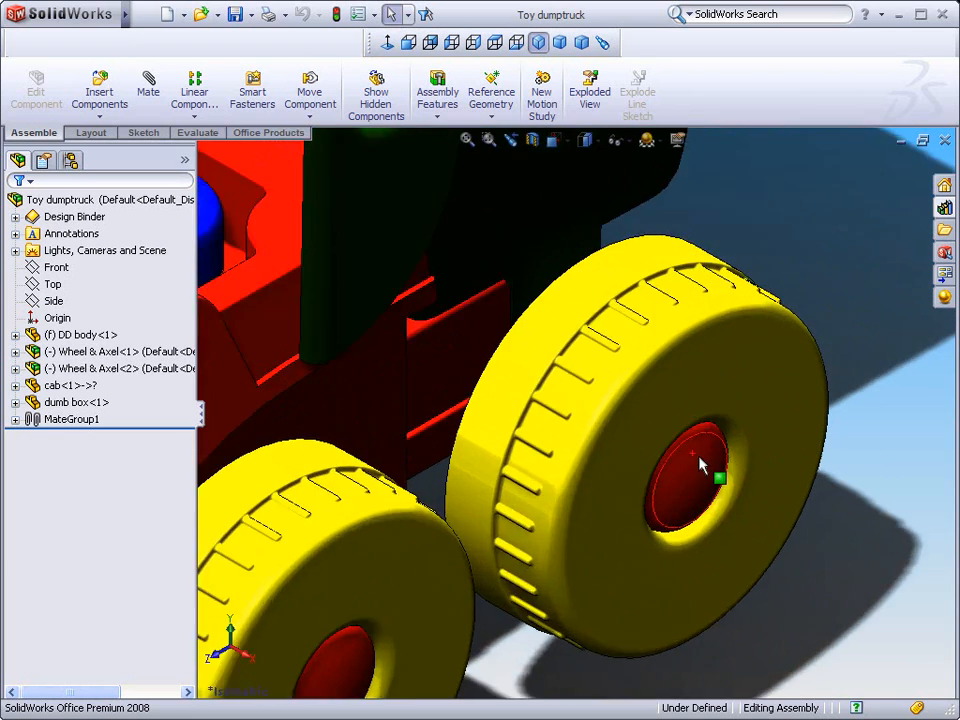
left_click_drag(700, 460, 570, 440)
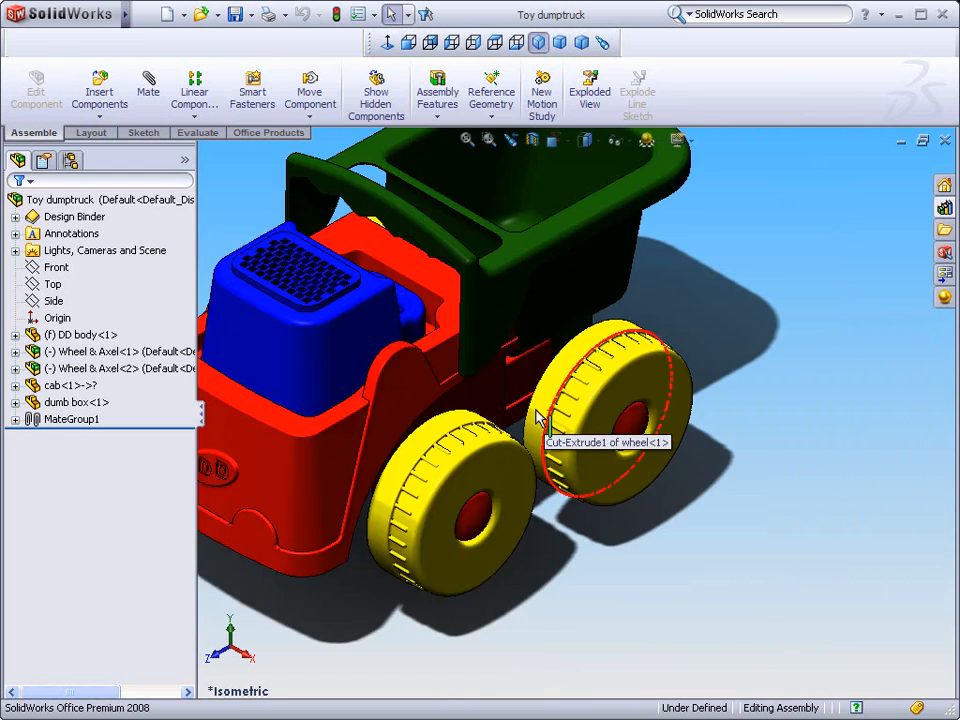
scroll("up", 3)
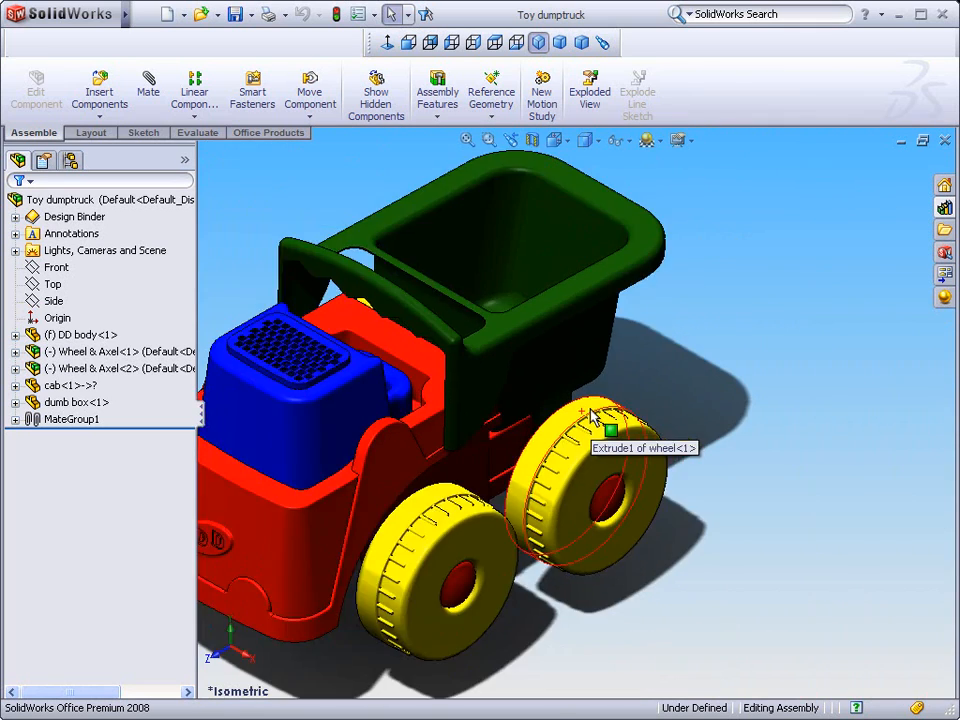
Zoom to fit so the entire dump truck sits centered in the window
left_click(489, 140)
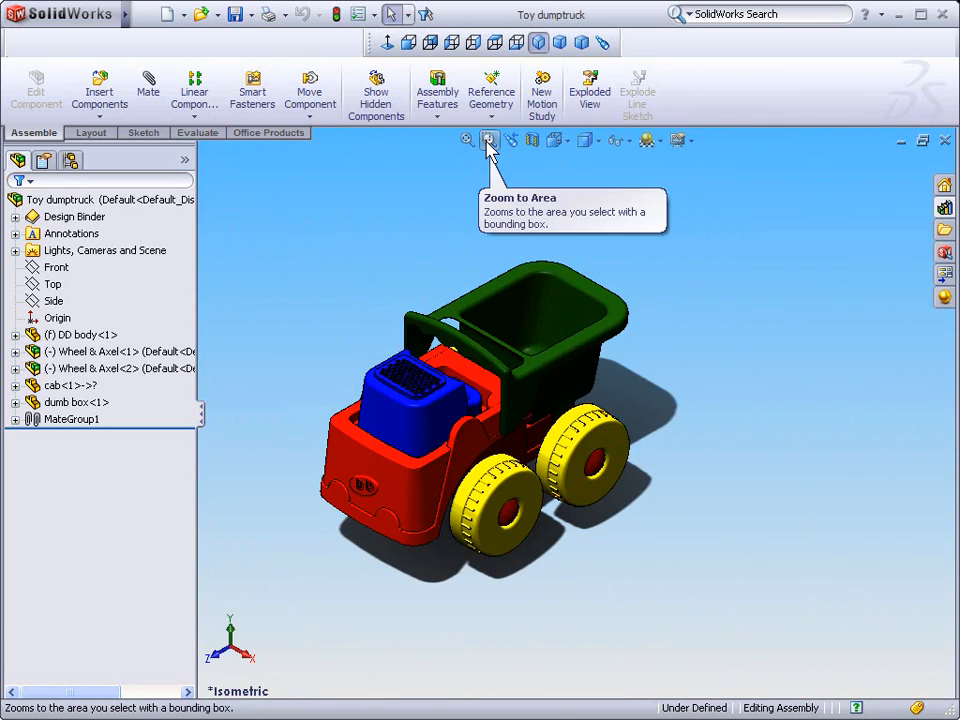
mouse_move(550, 438)
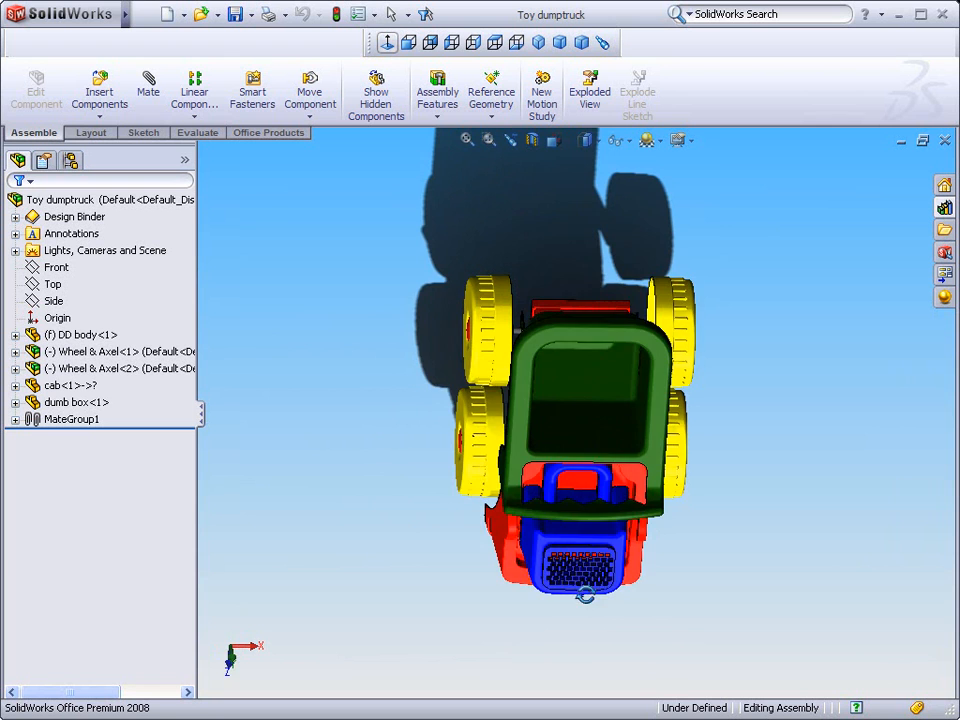
left_click_drag(585, 450, 585, 350)
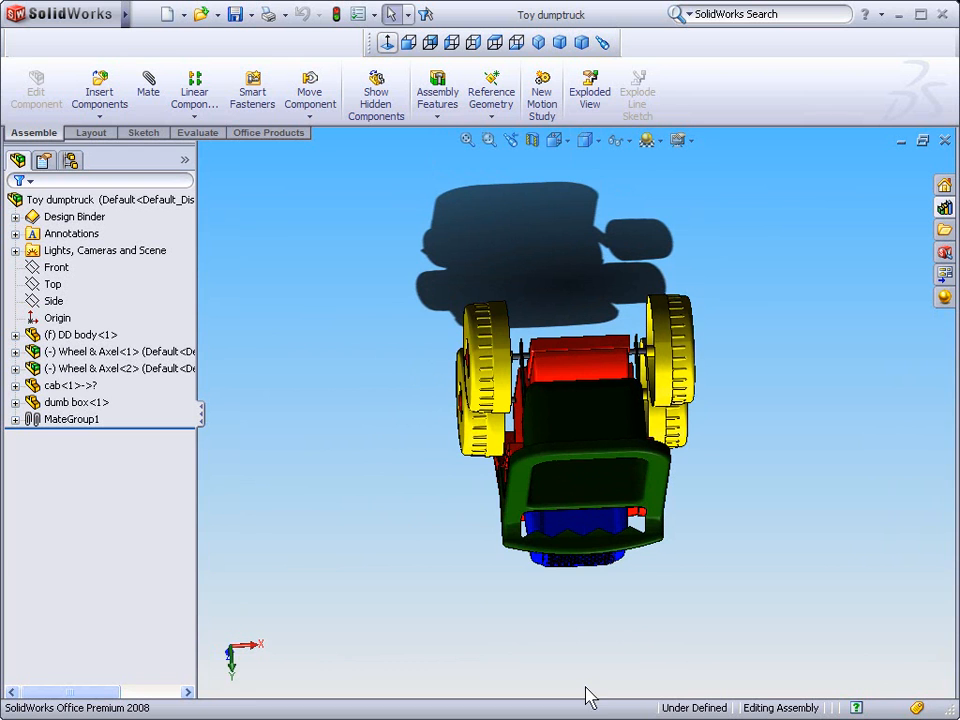
mouse_move(575, 185)
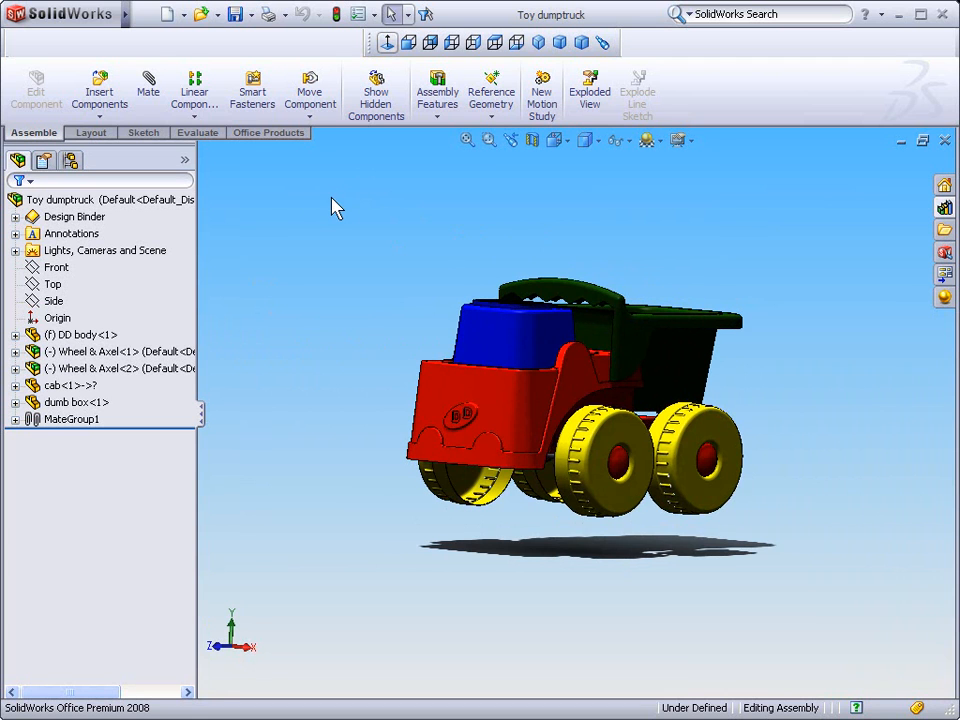
left_click_drag(600, 400, 470, 295)
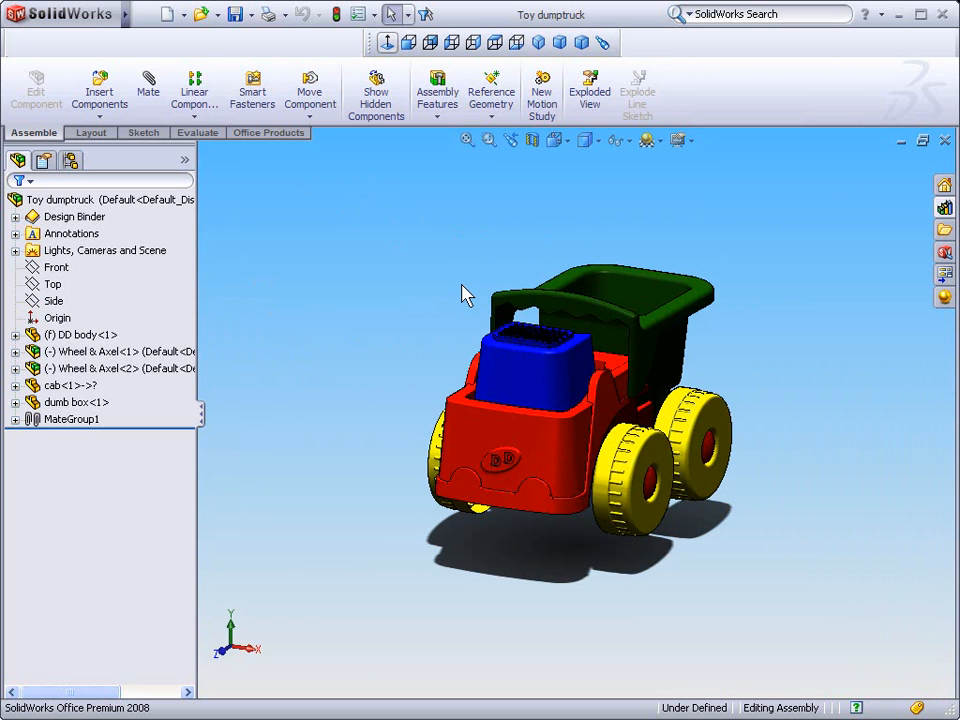
mouse_move(477, 301)
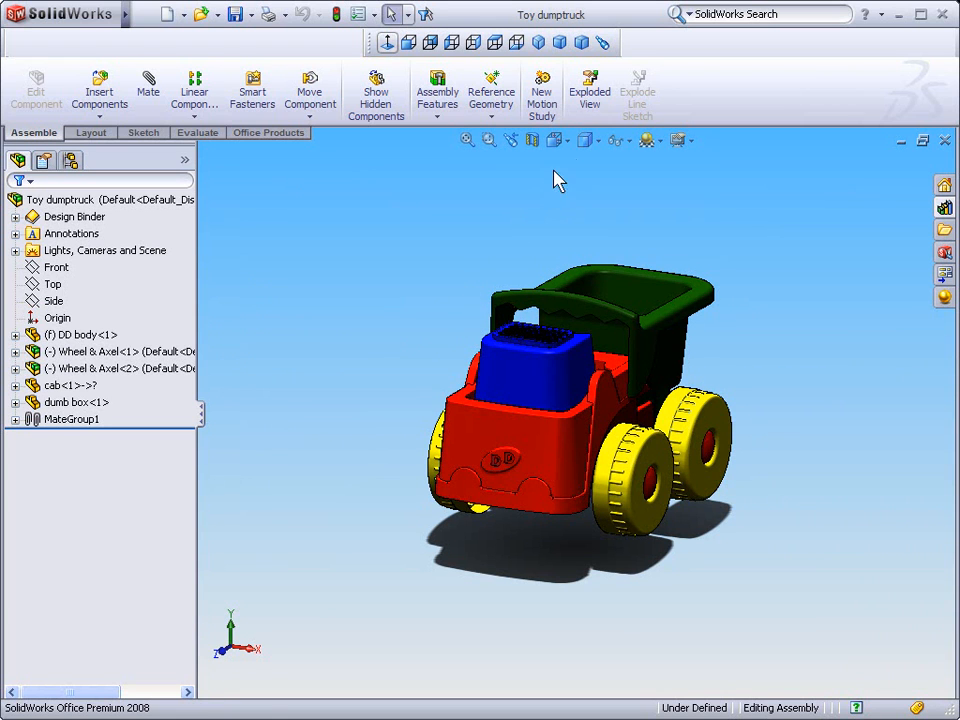
mouse_move(557, 139)
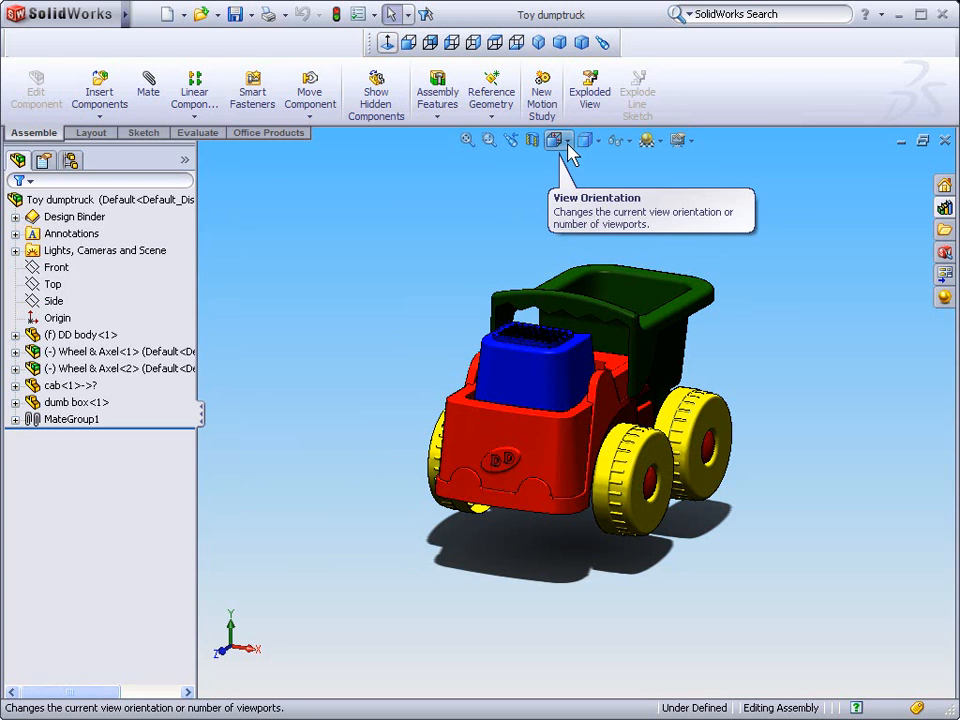
Show the truck from the Top standard view, then the Front view
left_click(557, 139)
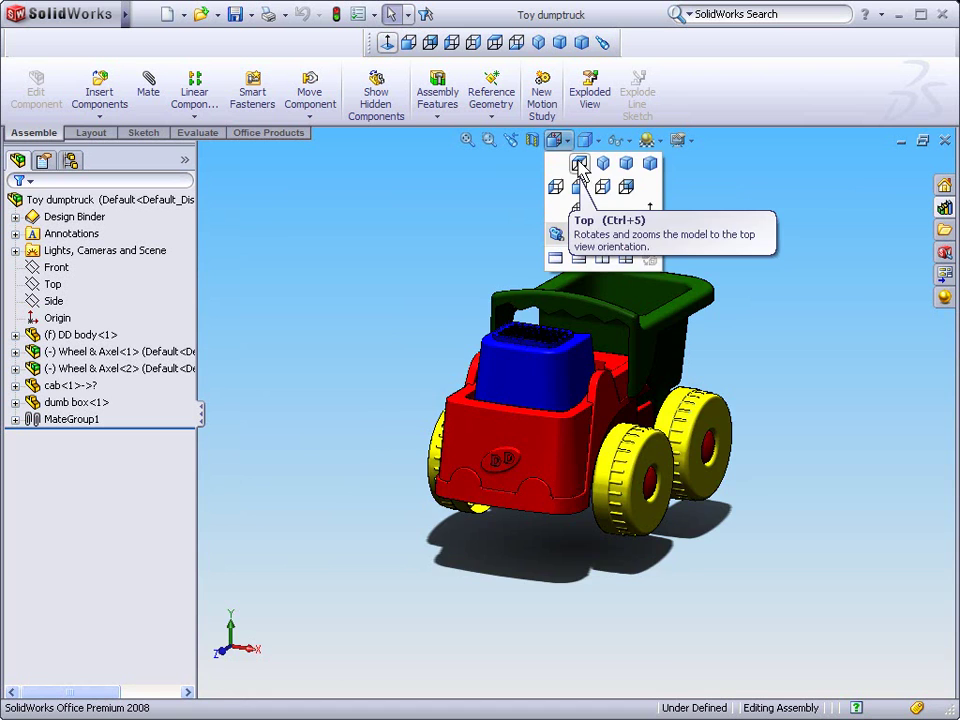
left_click(580, 163)
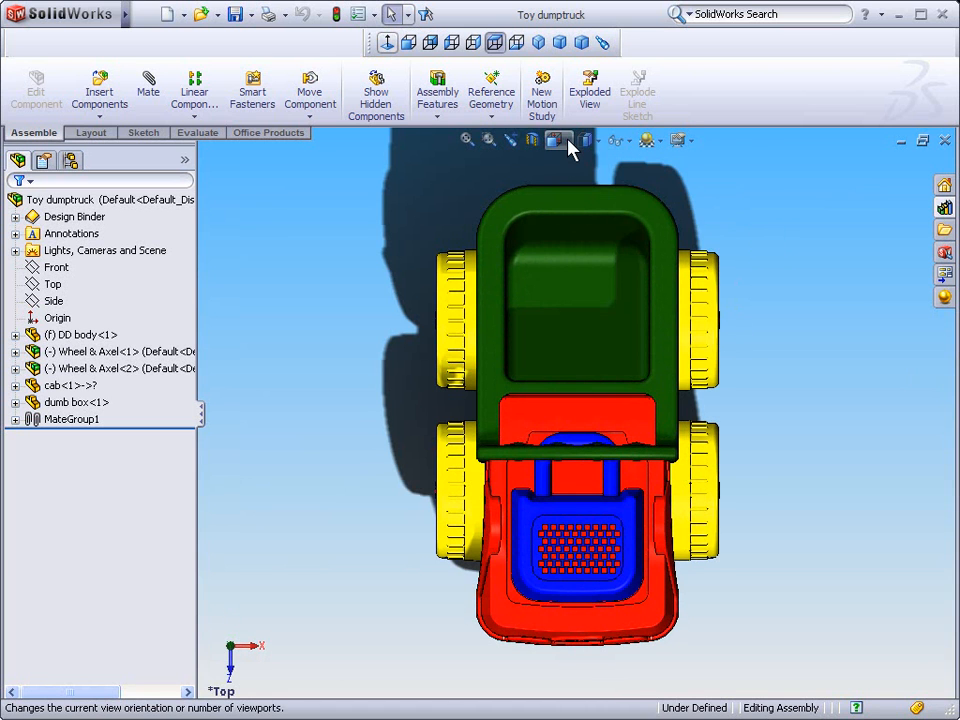
left_click(558, 139)
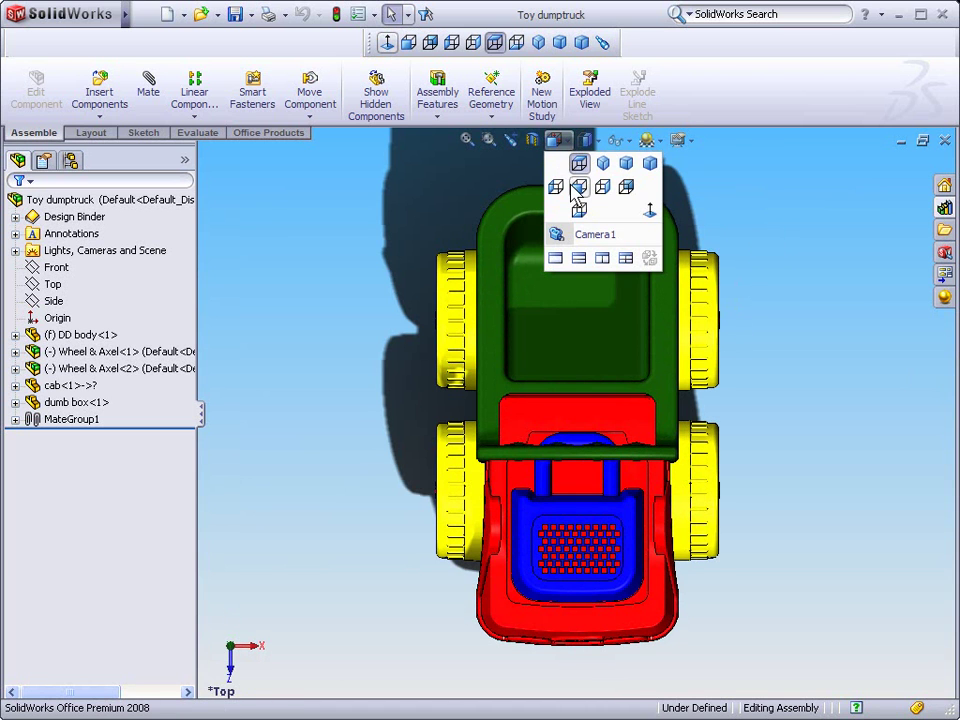
left_click(578, 187)
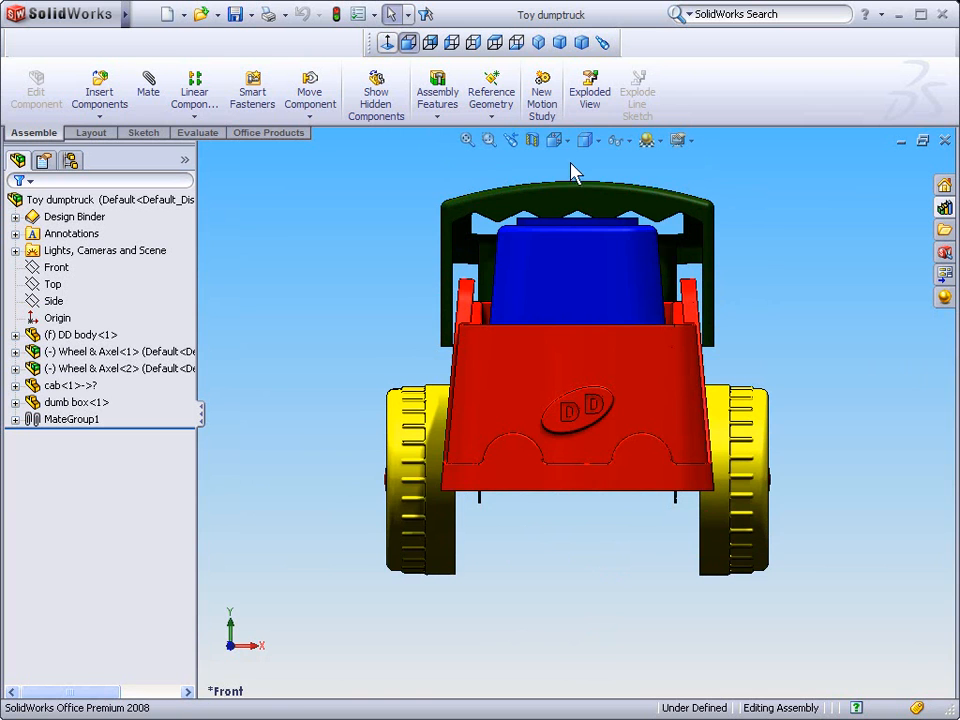
Switch to the Right view, then return to the Isometric view
left_click(557, 140)
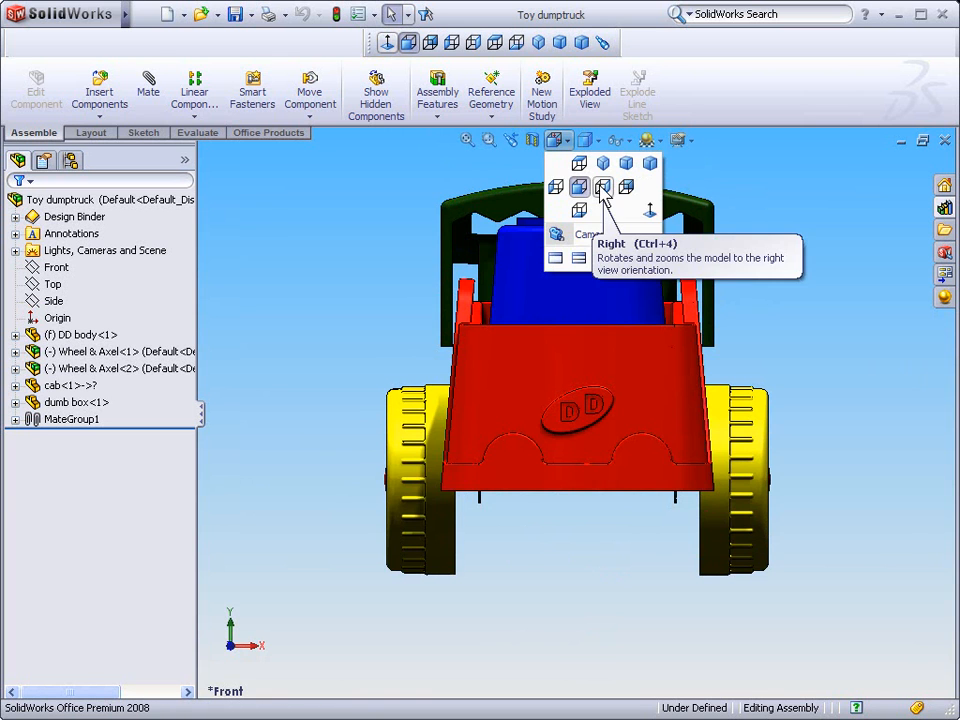
left_click(603, 188)
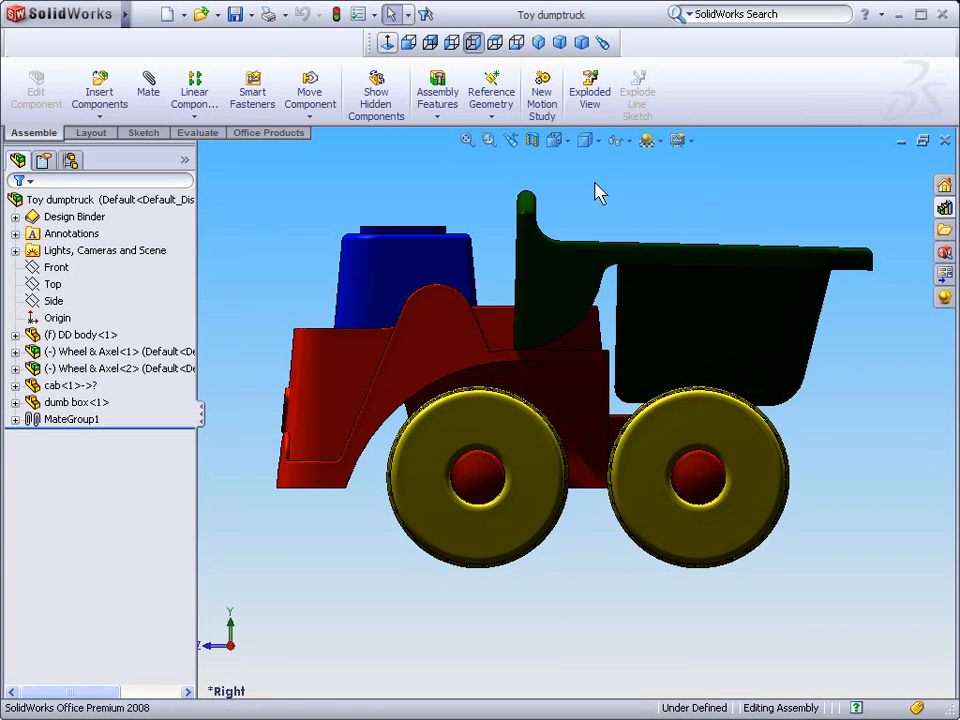
left_click(555, 139)
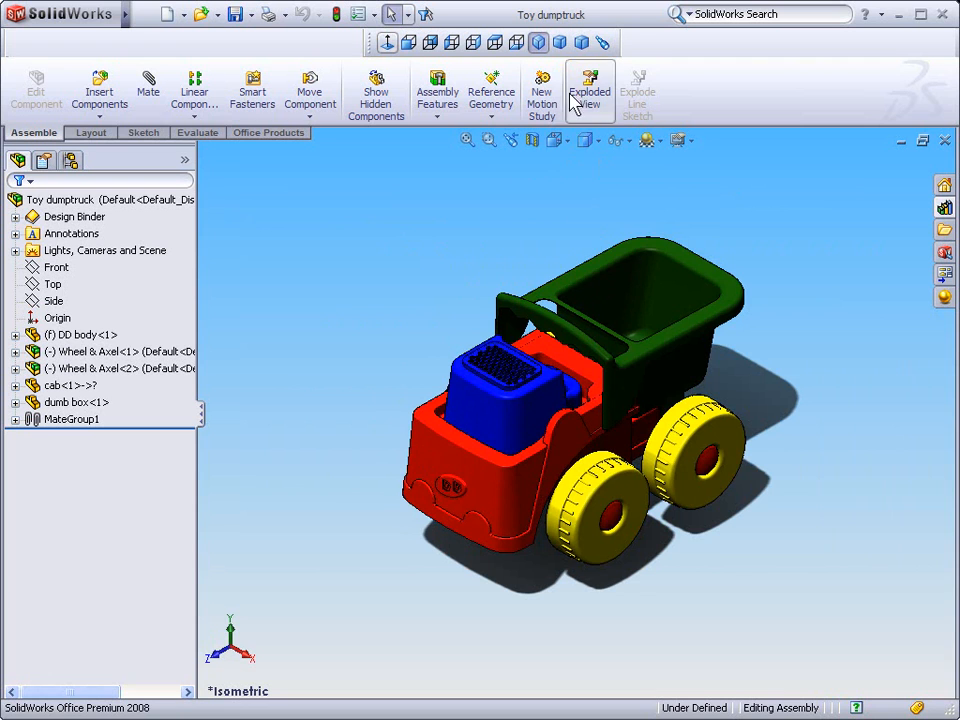
left_click(557, 140)
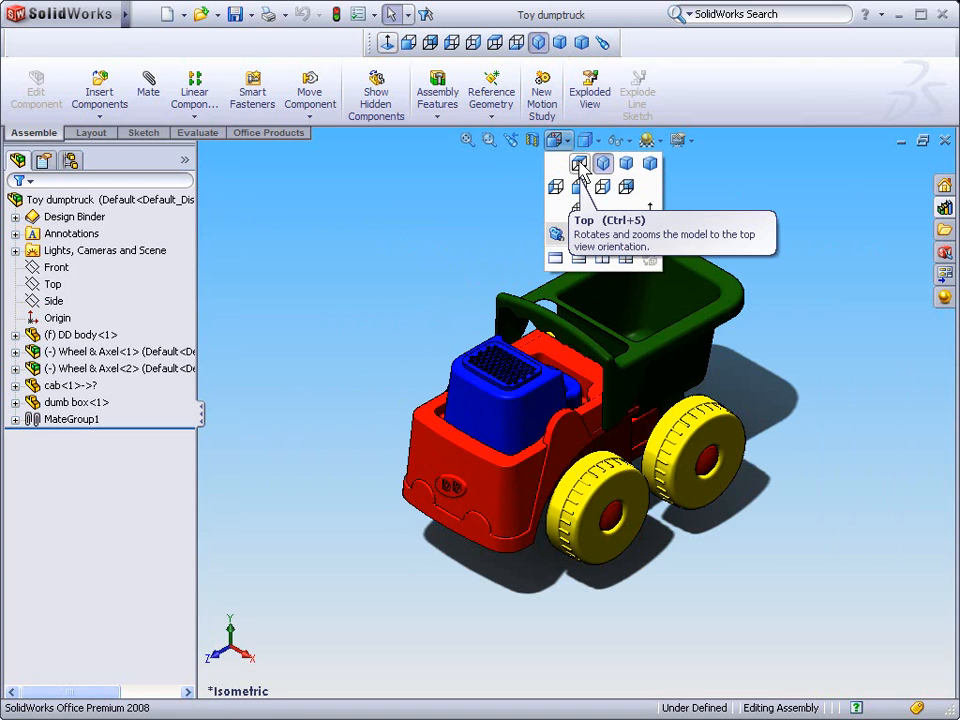
mouse_move(556, 187)
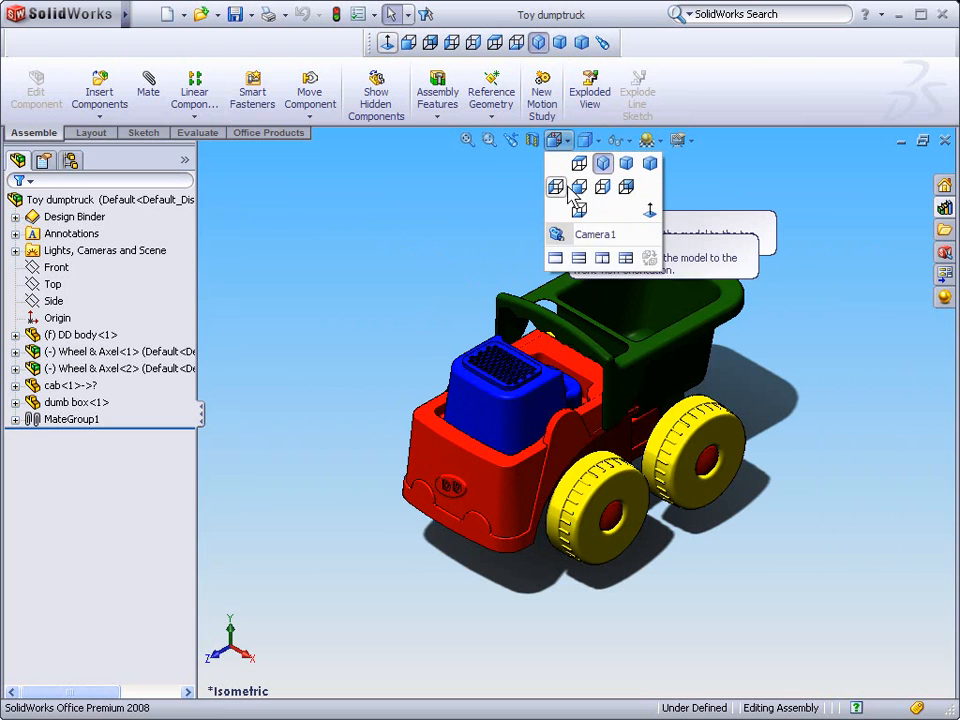
mouse_move(556, 187)
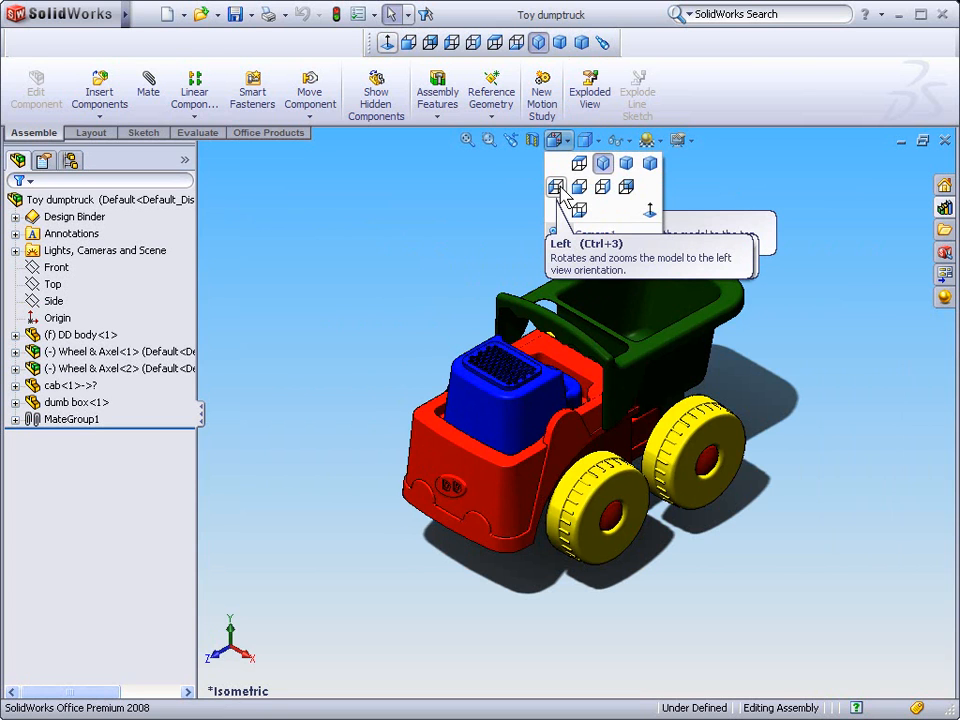
mouse_move(578, 187)
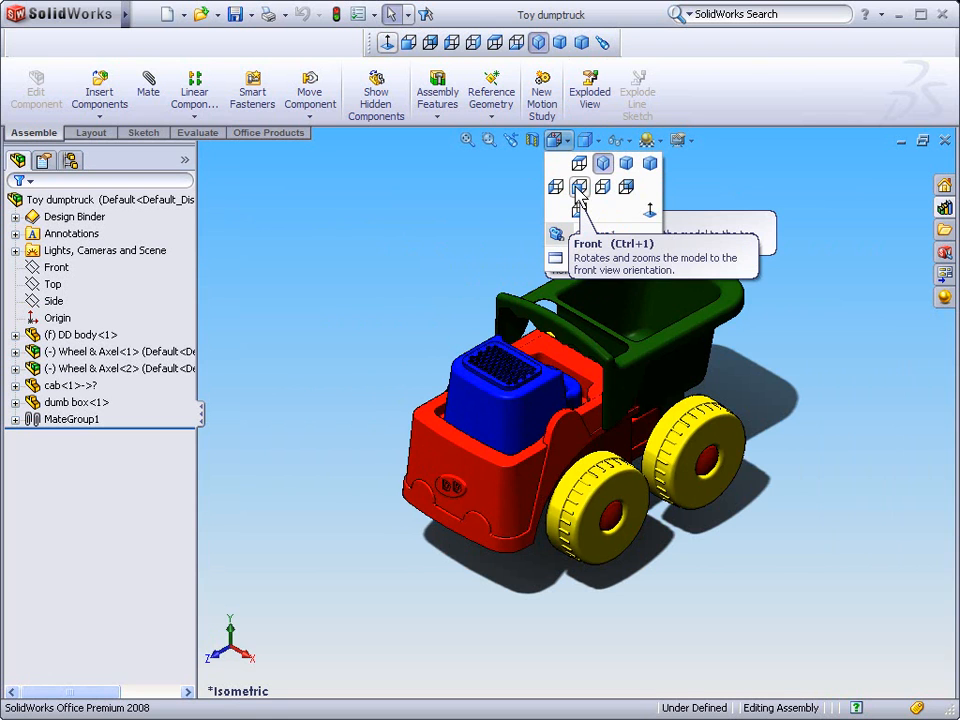
mouse_move(580, 163)
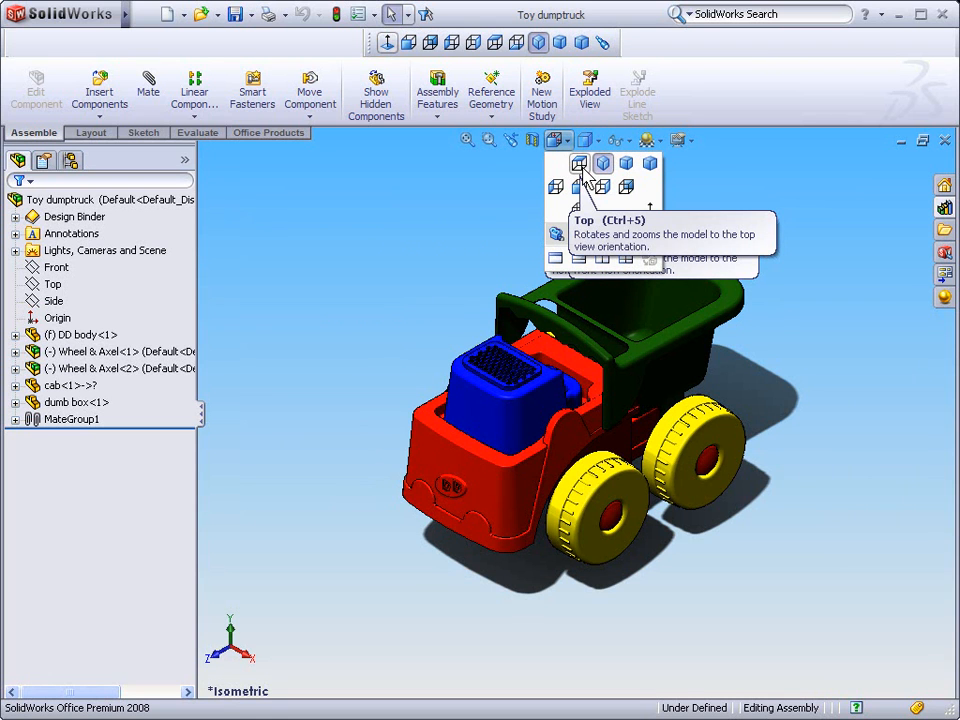
mouse_move(581, 210)
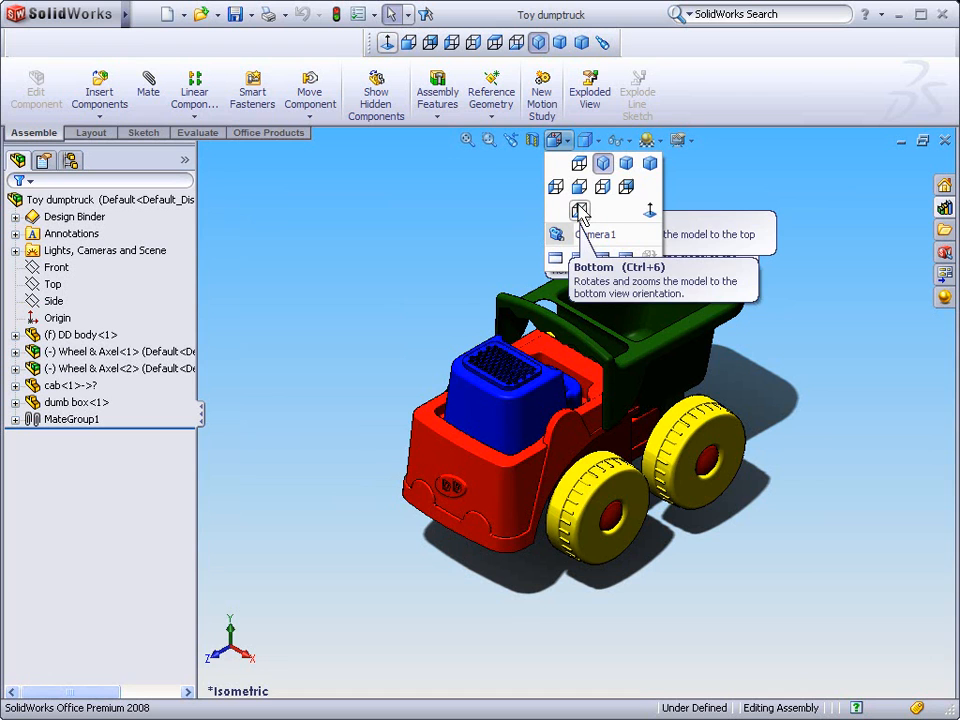
mouse_move(557, 187)
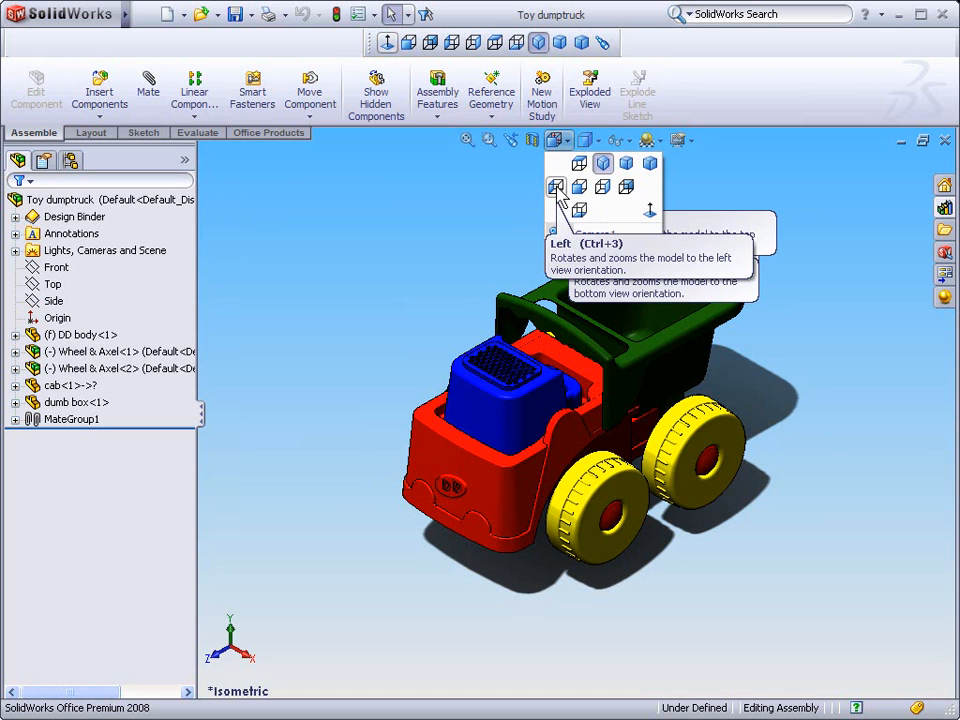
mouse_move(602, 190)
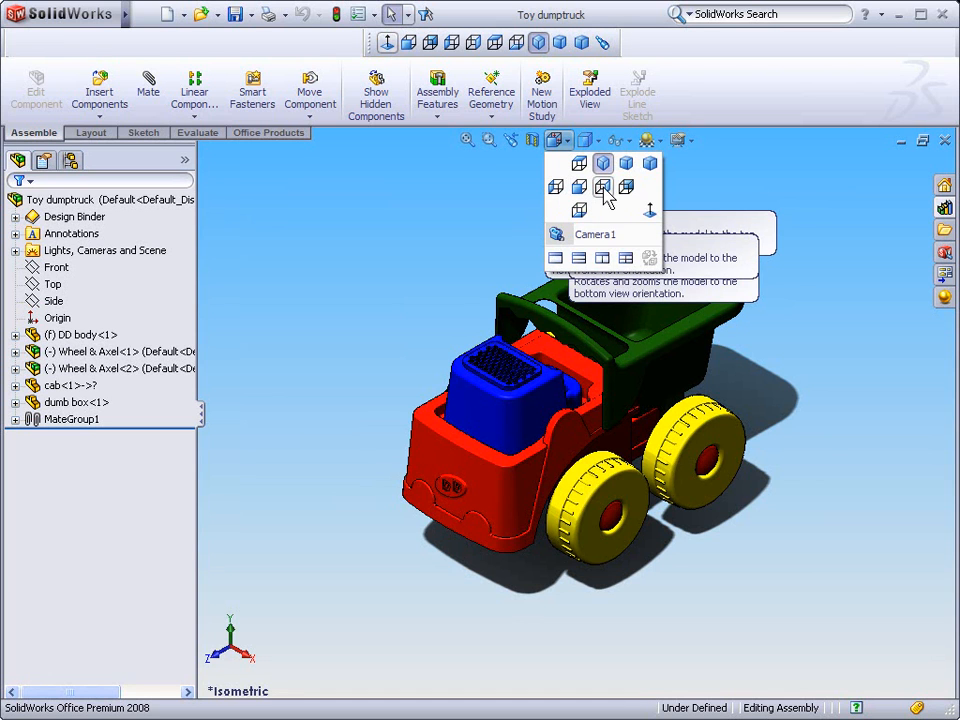
mouse_move(603, 187)
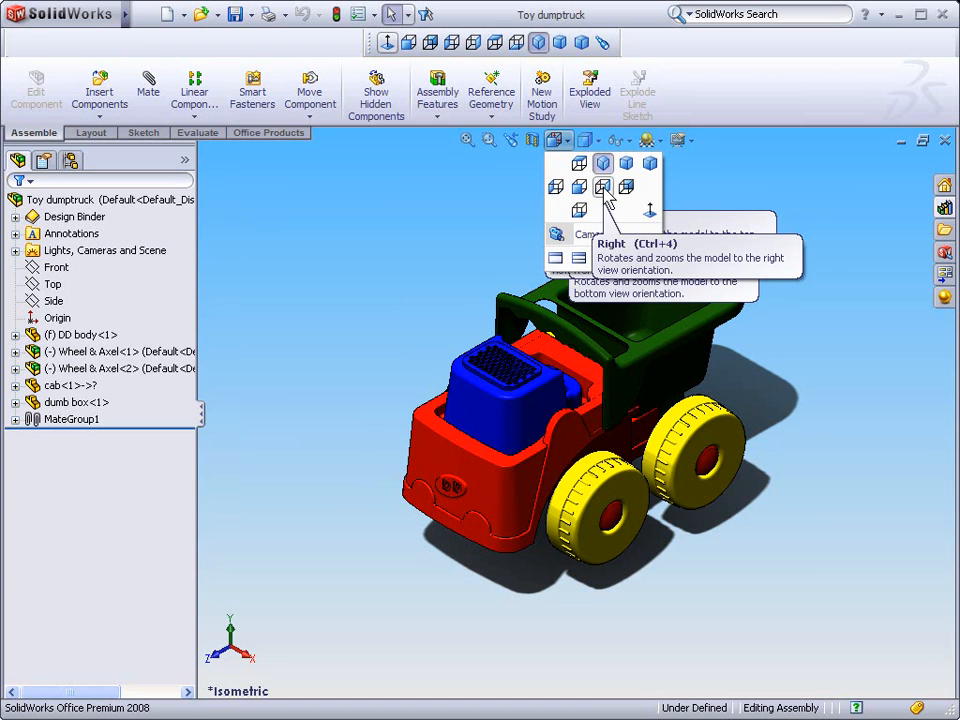
mouse_move(626, 187)
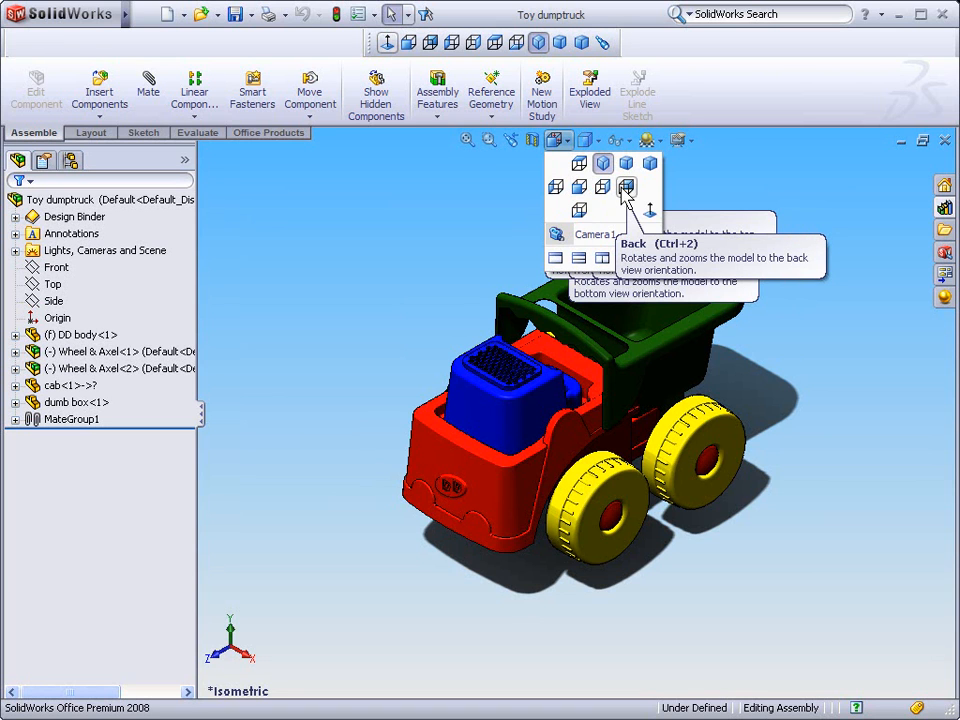
left_click(626, 187)
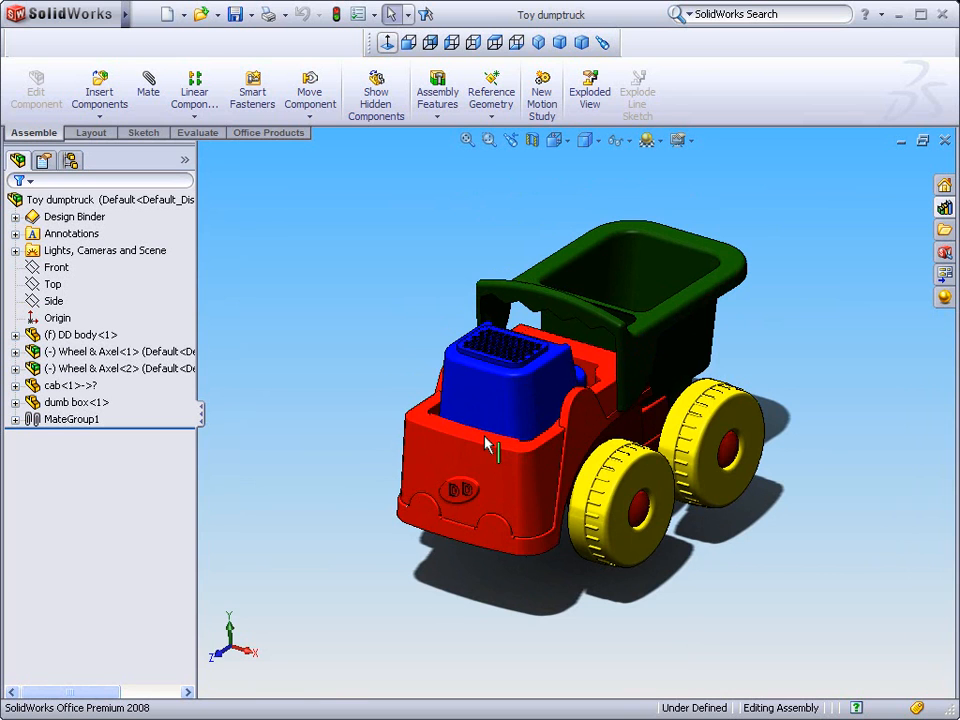
mouse_move(478, 440)
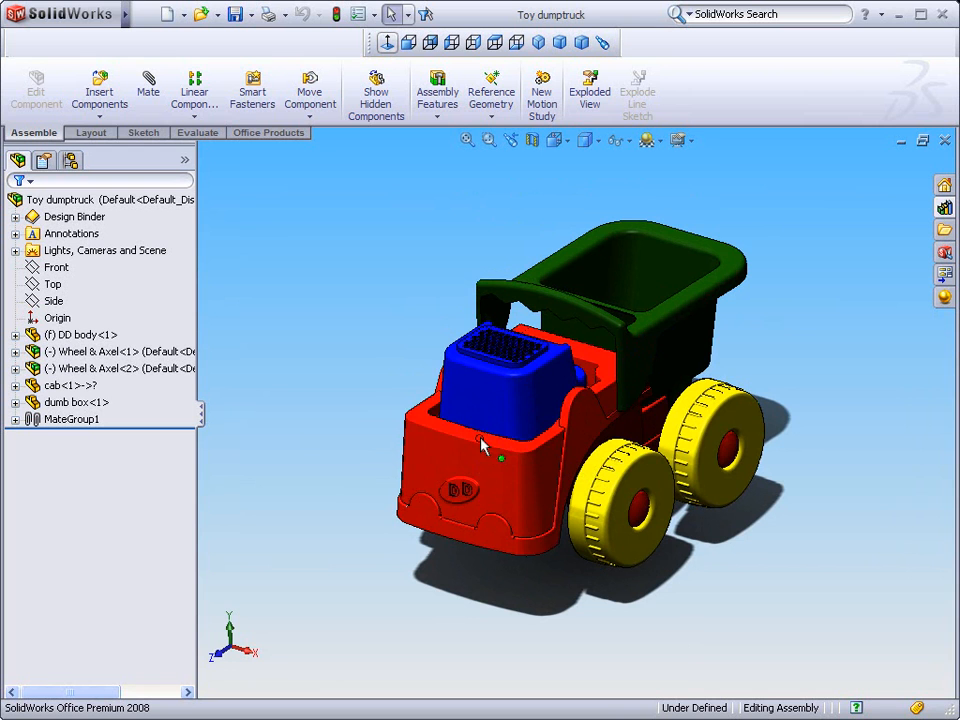
mouse_move(425, 420)
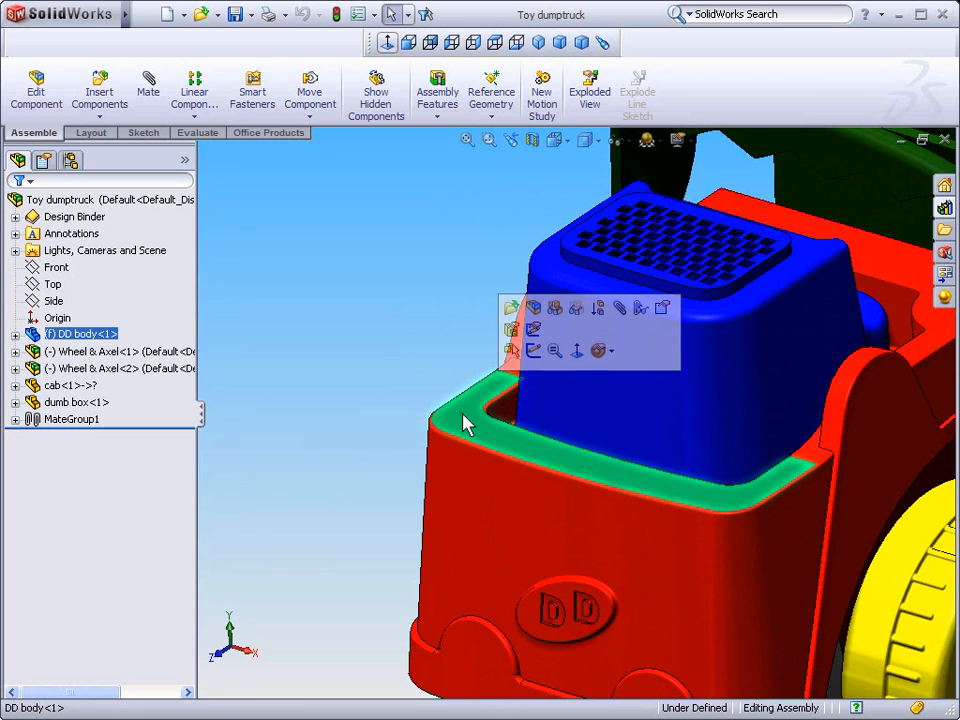
mouse_move(492, 378)
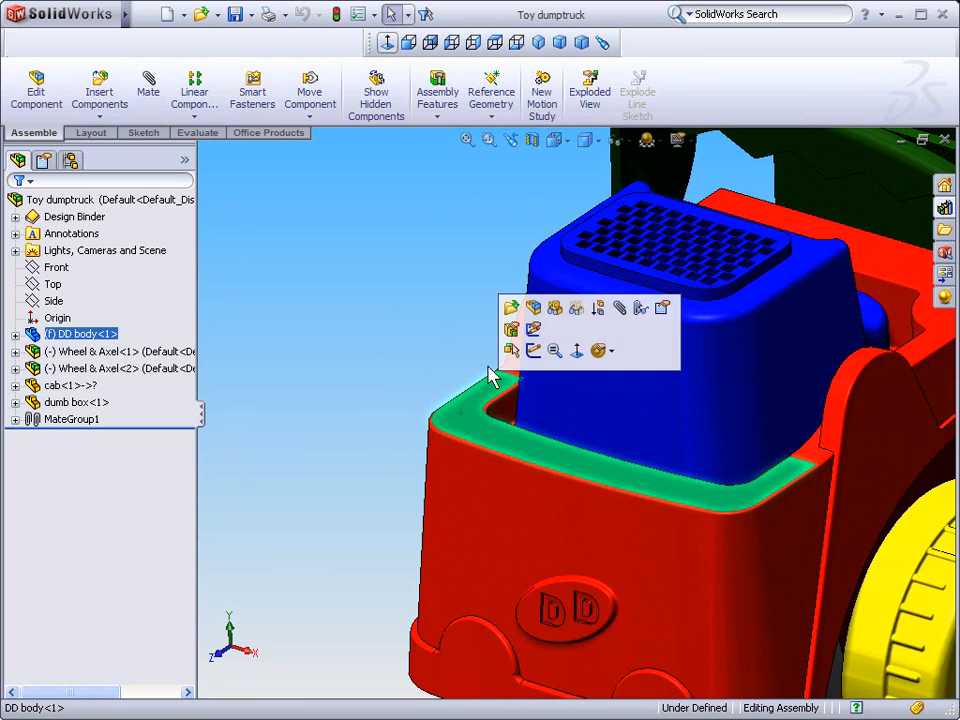
mouse_move(598, 308)
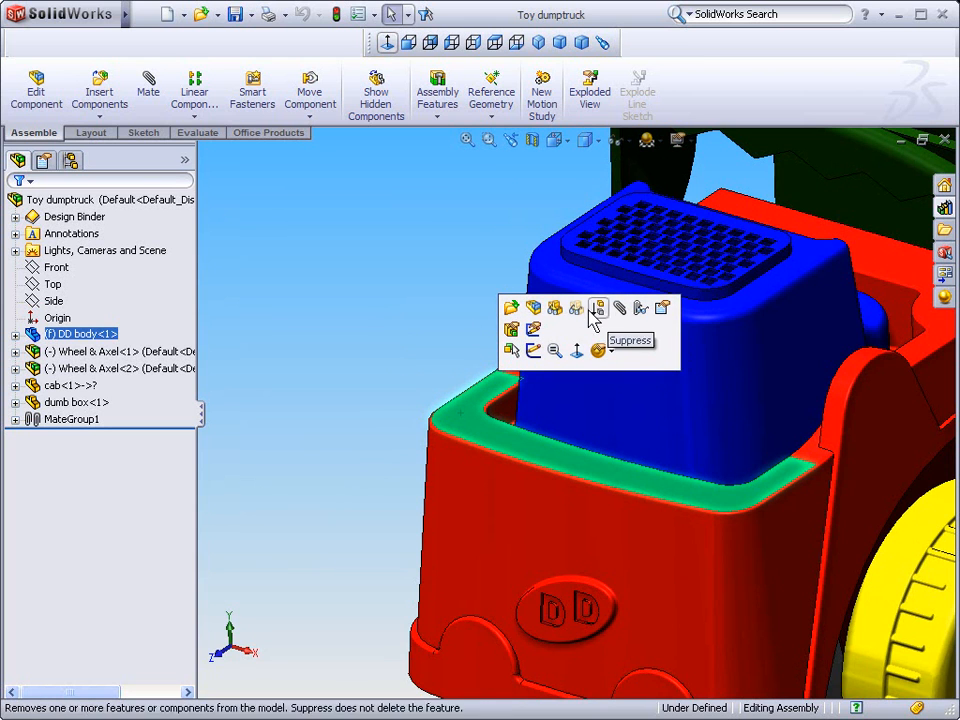
mouse_move(513, 311)
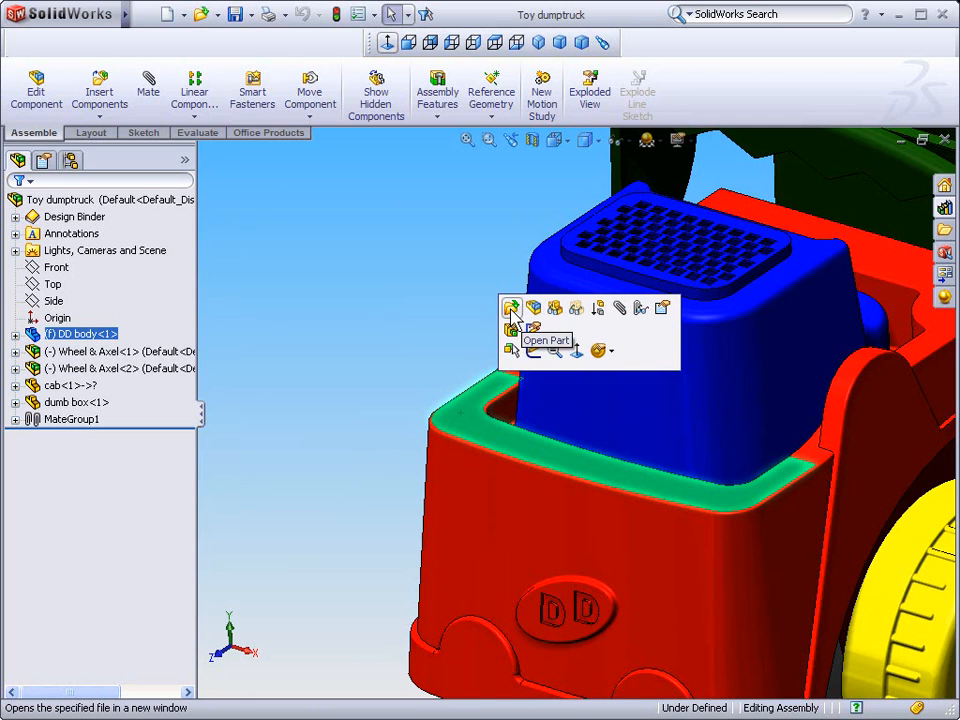
mouse_move(576, 350)
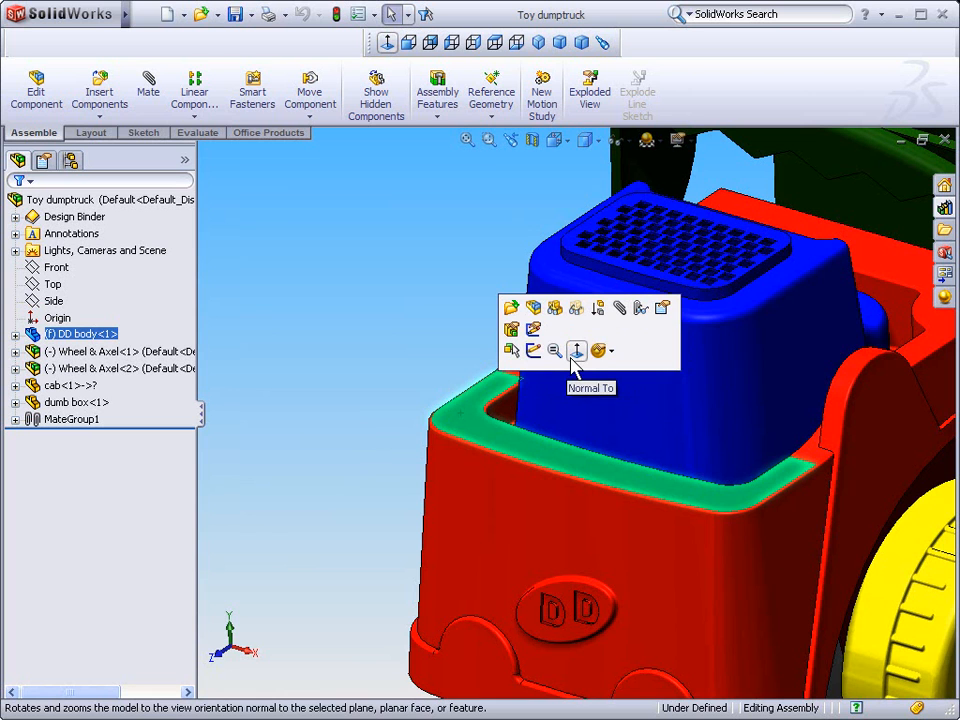
mouse_move(533, 350)
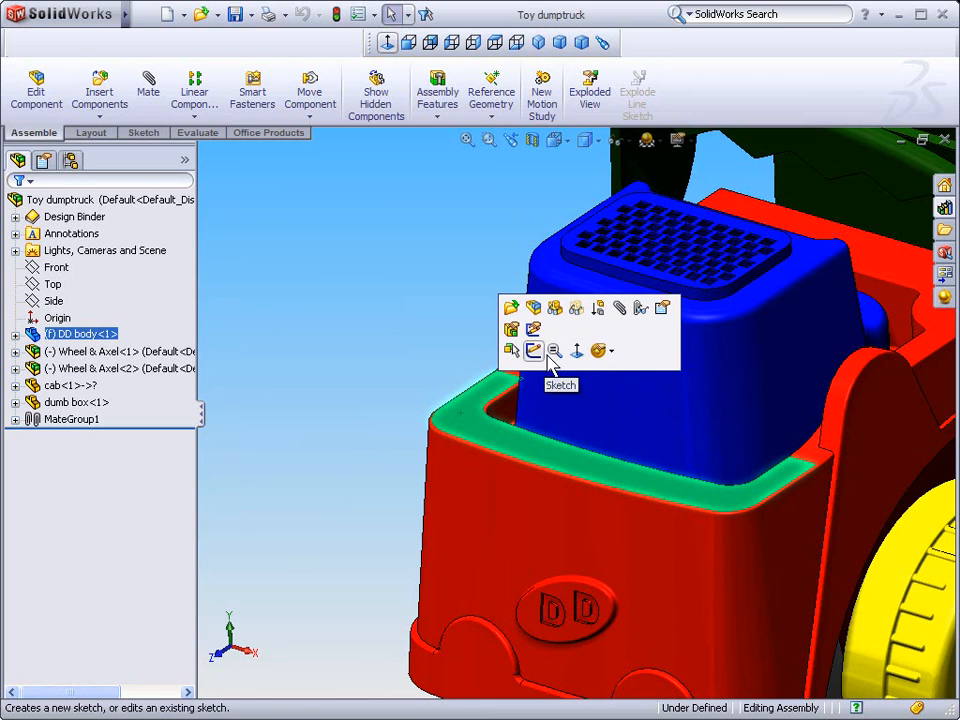
mouse_move(532, 308)
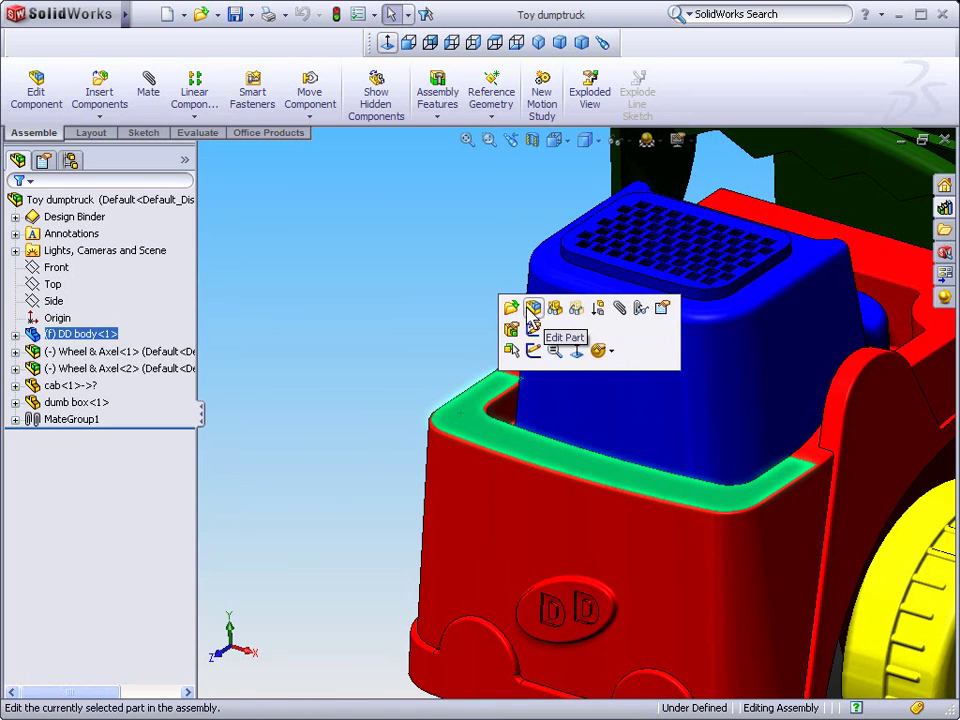
mouse_move(512, 325)
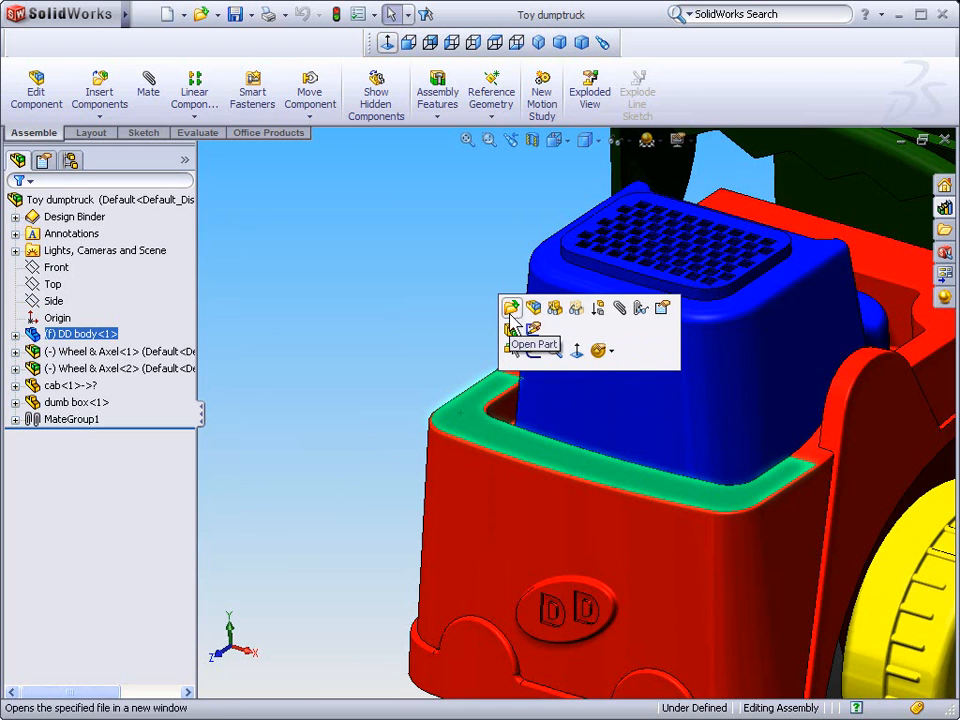
mouse_move(576, 350)
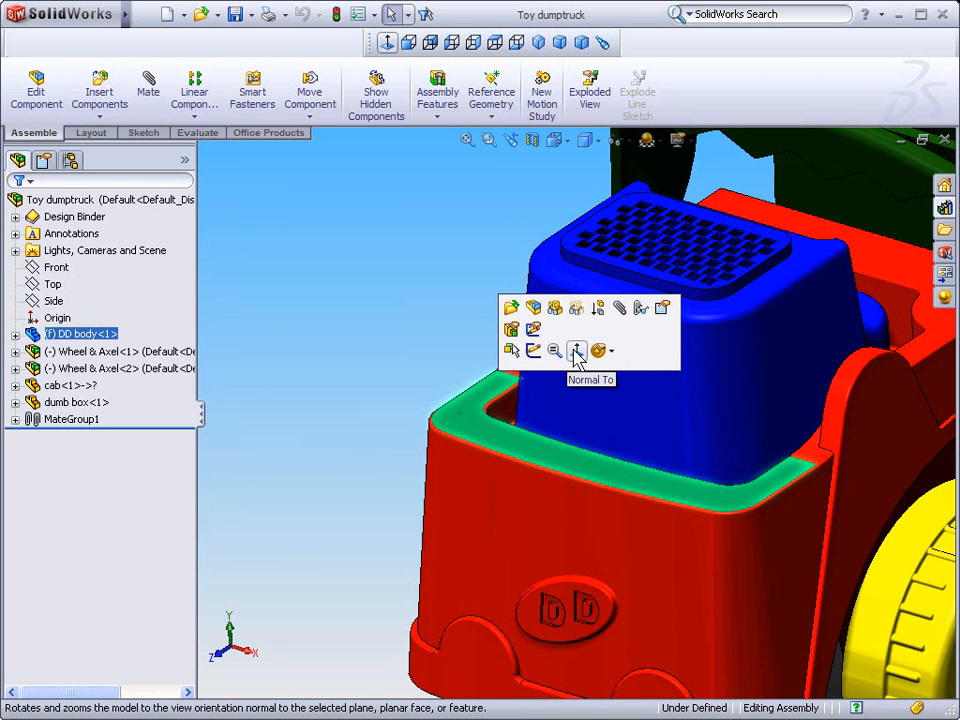
View the selected DD body face Normal To, then orbit back to a three-quarter view
left_click(575, 350)
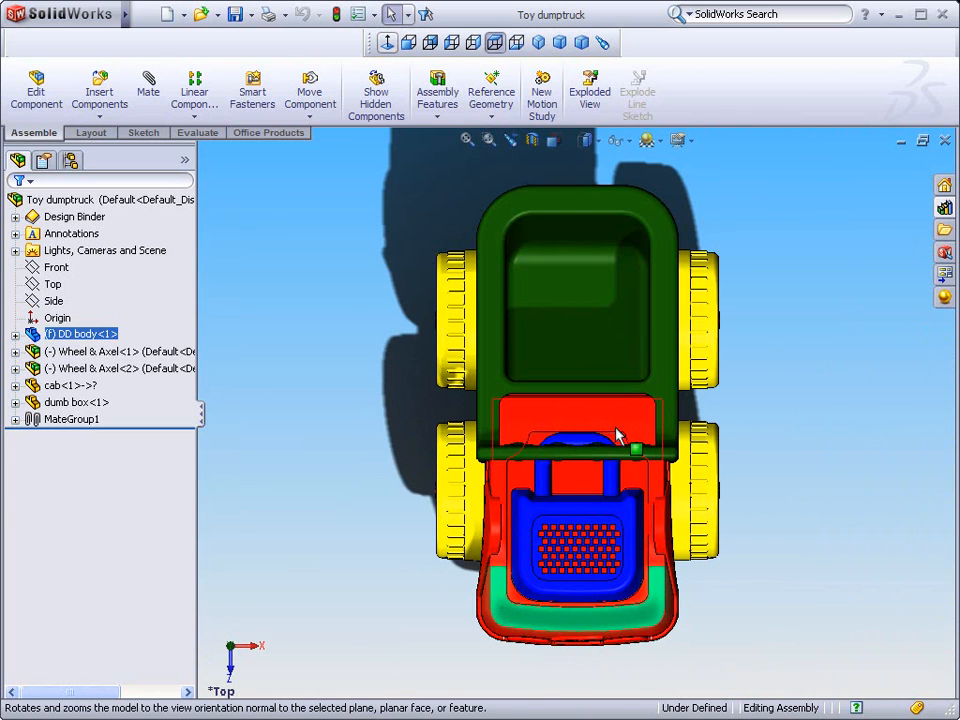
mouse_move(625, 578)
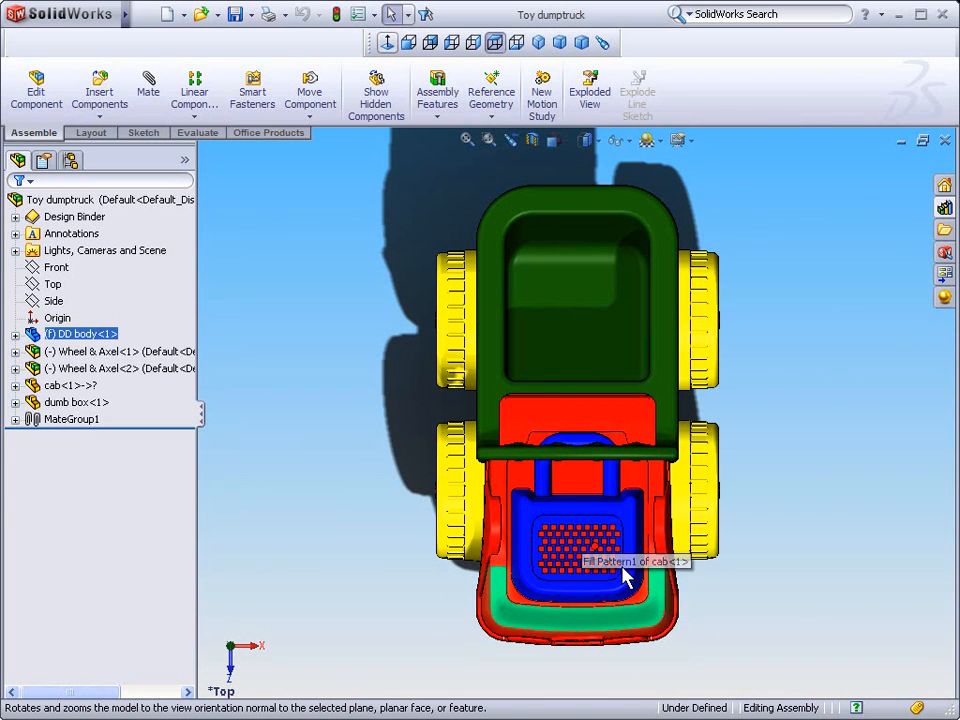
mouse_move(710, 625)
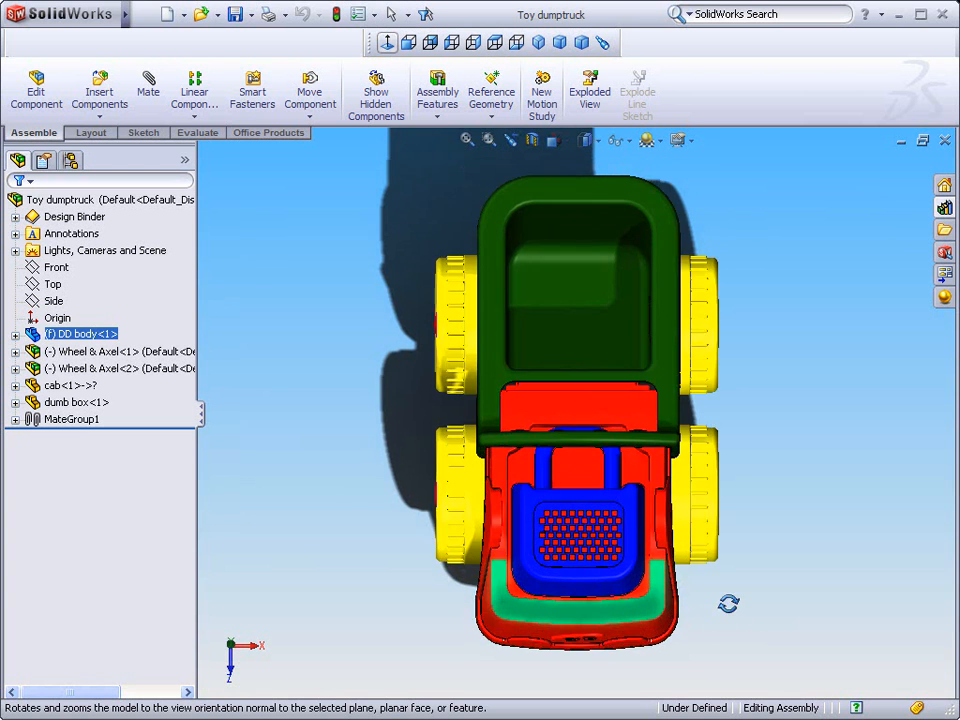
left_click_drag(575, 400, 650, 470)
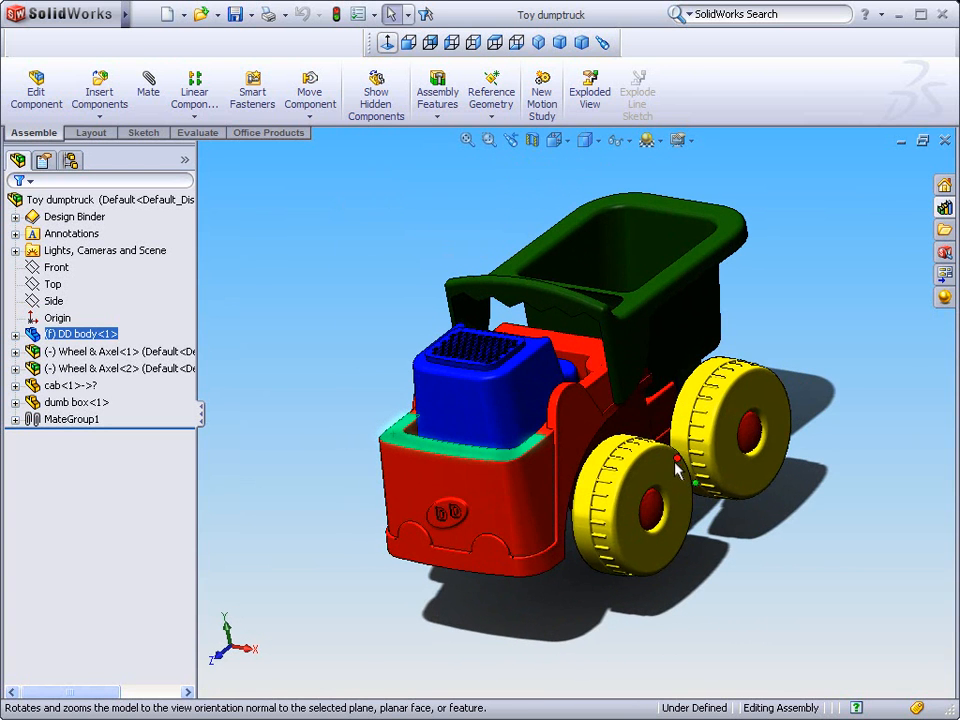
mouse_move(585, 139)
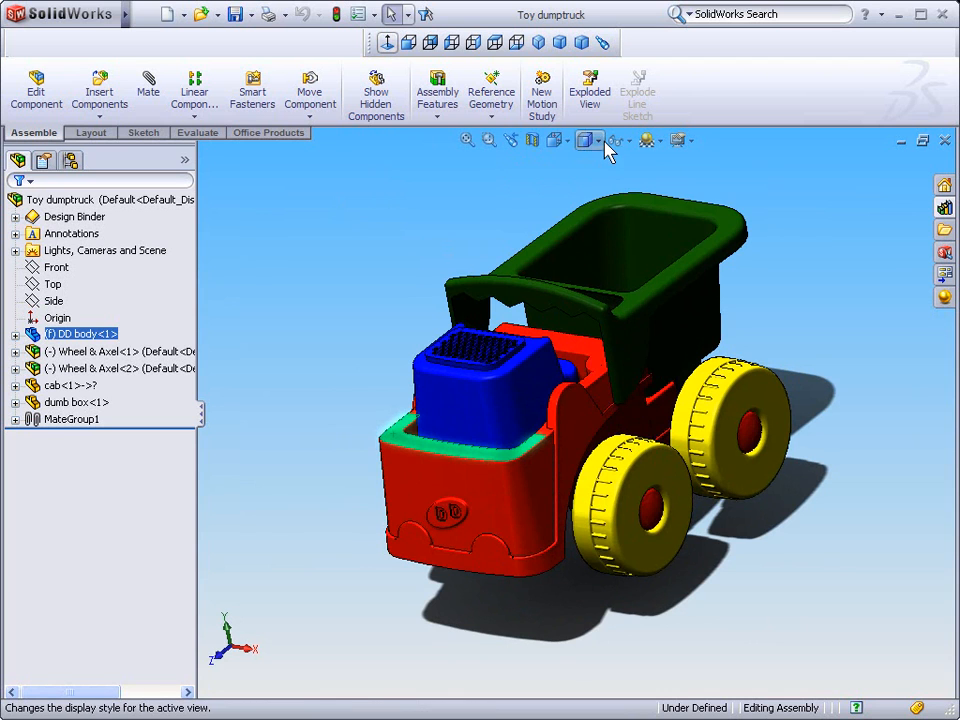
Switch the truck to the Bottom view from the View Orientation list
left_click(556, 140)
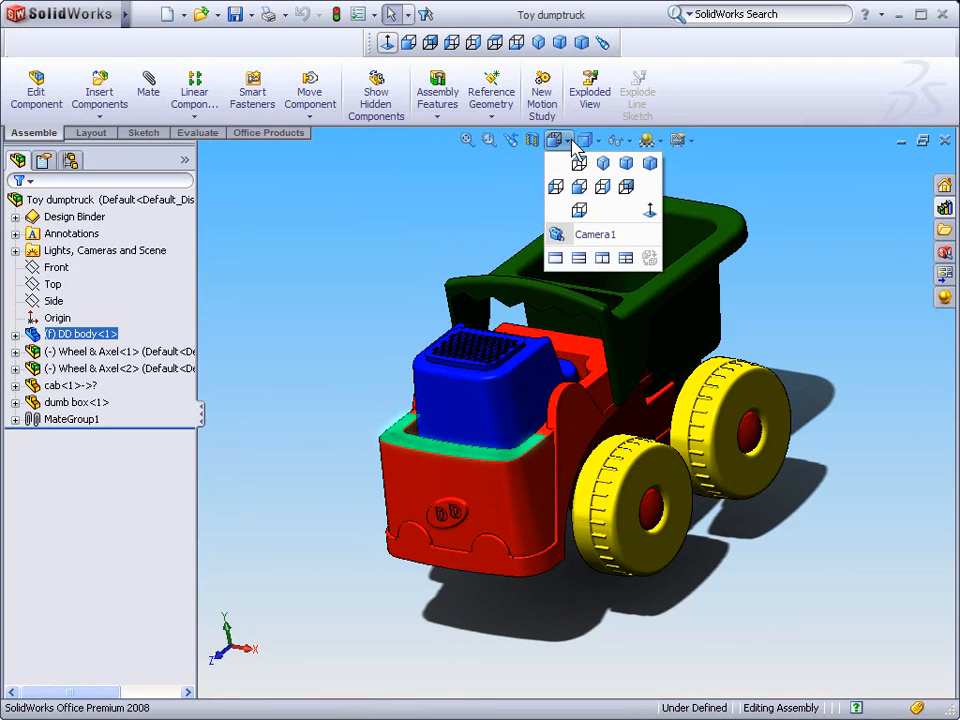
mouse_move(558, 147)
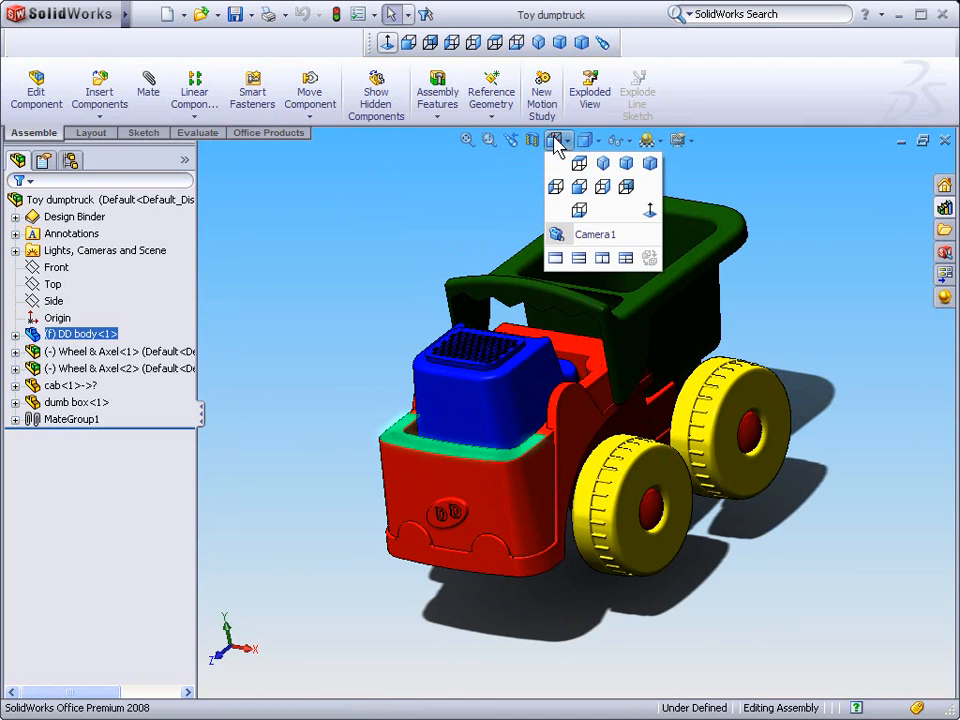
mouse_move(678, 152)
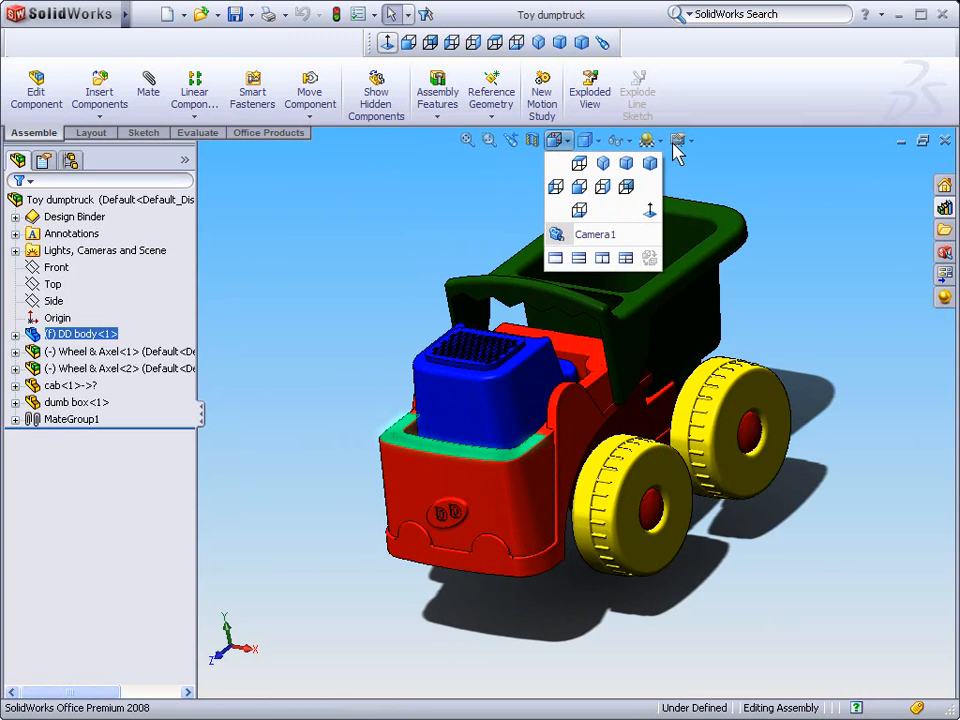
mouse_move(580, 163)
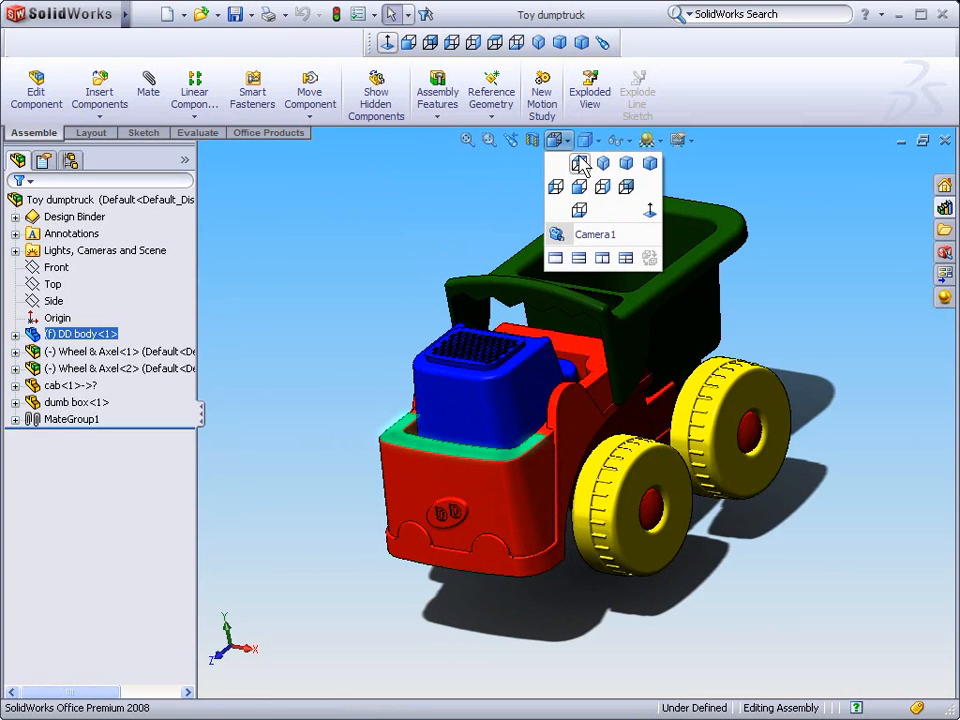
mouse_move(649, 212)
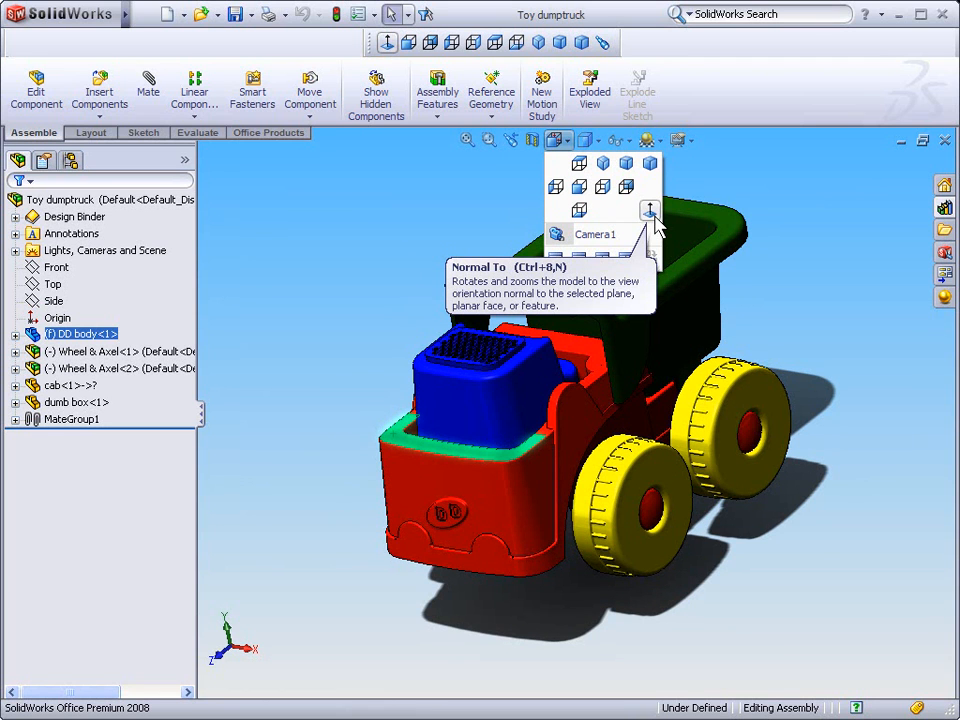
left_click(650, 210)
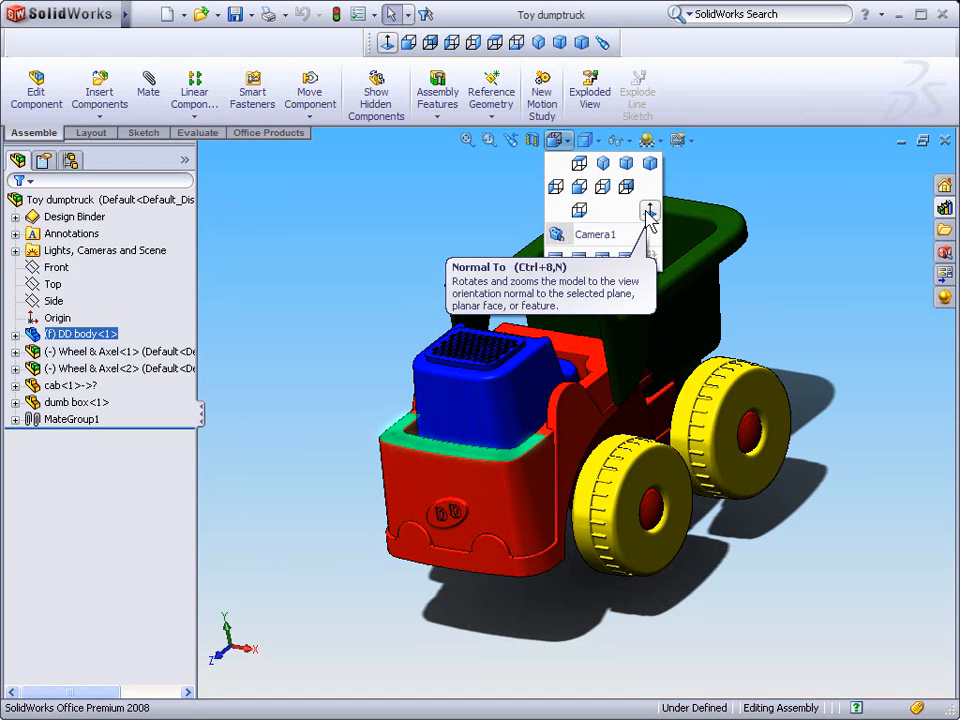
left_click(650, 211)
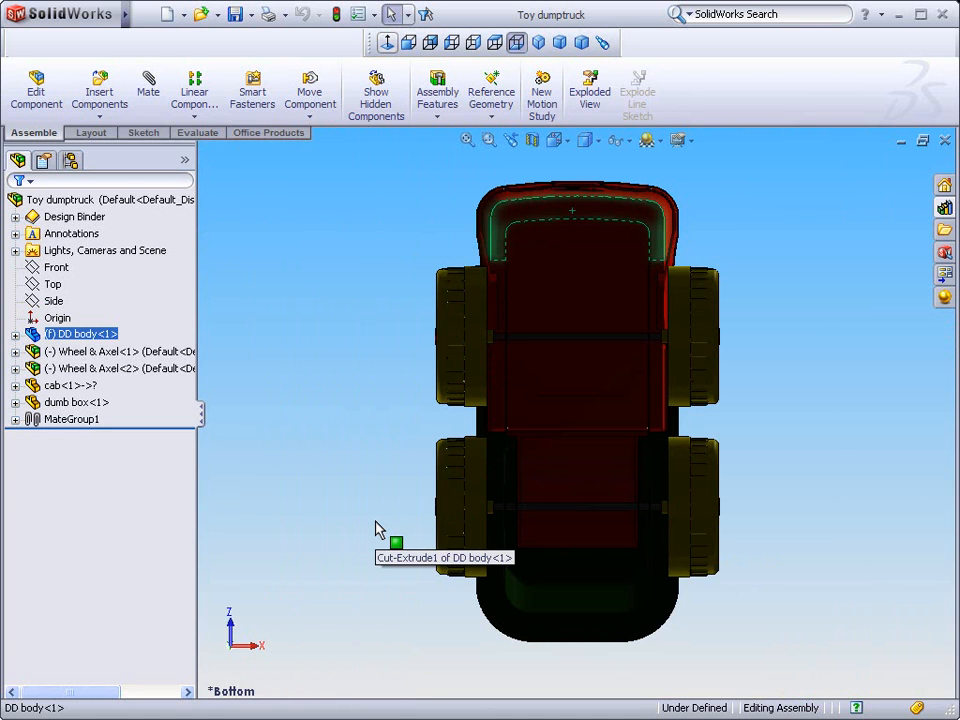
mouse_move(383, 530)
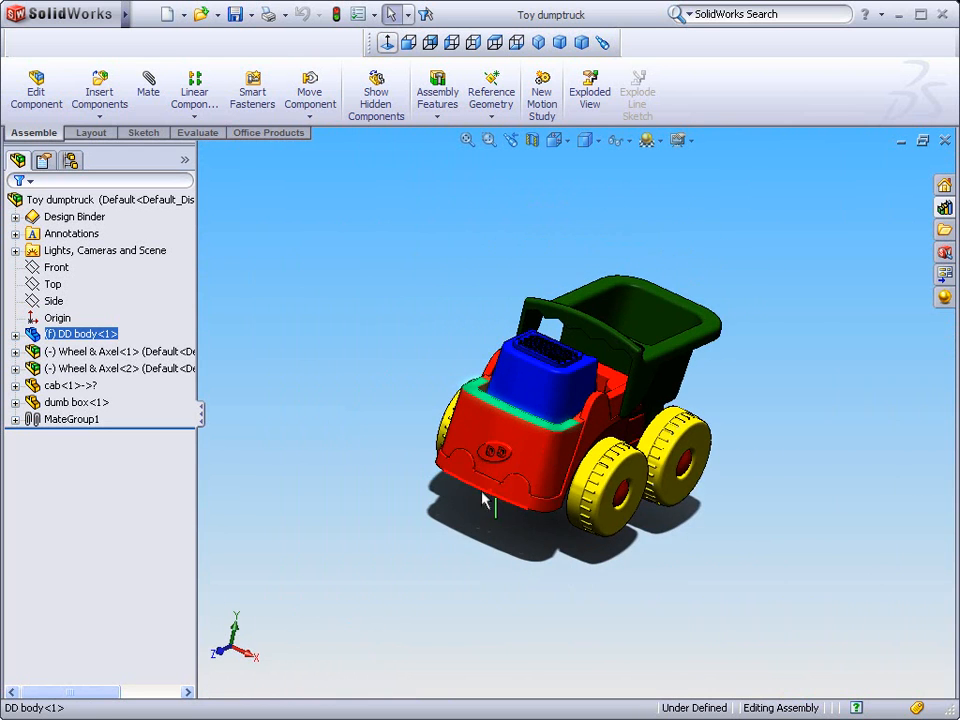
Orbit the truck to a slightly larger, re-angled three-quarter view
left_click_drag(483, 500, 650, 596)
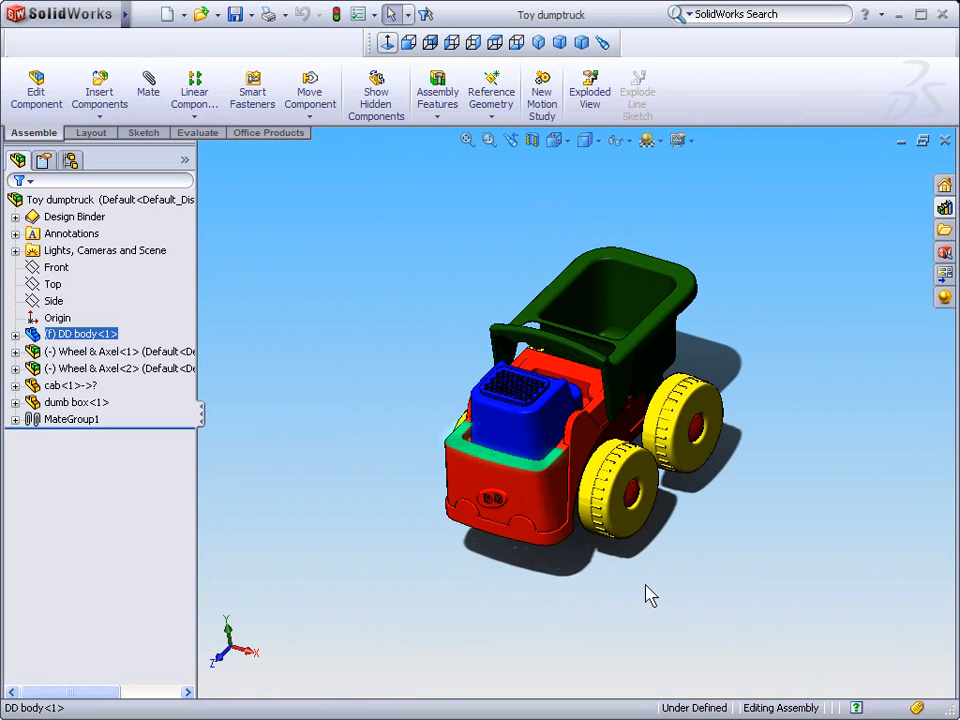
mouse_move(625, 515)
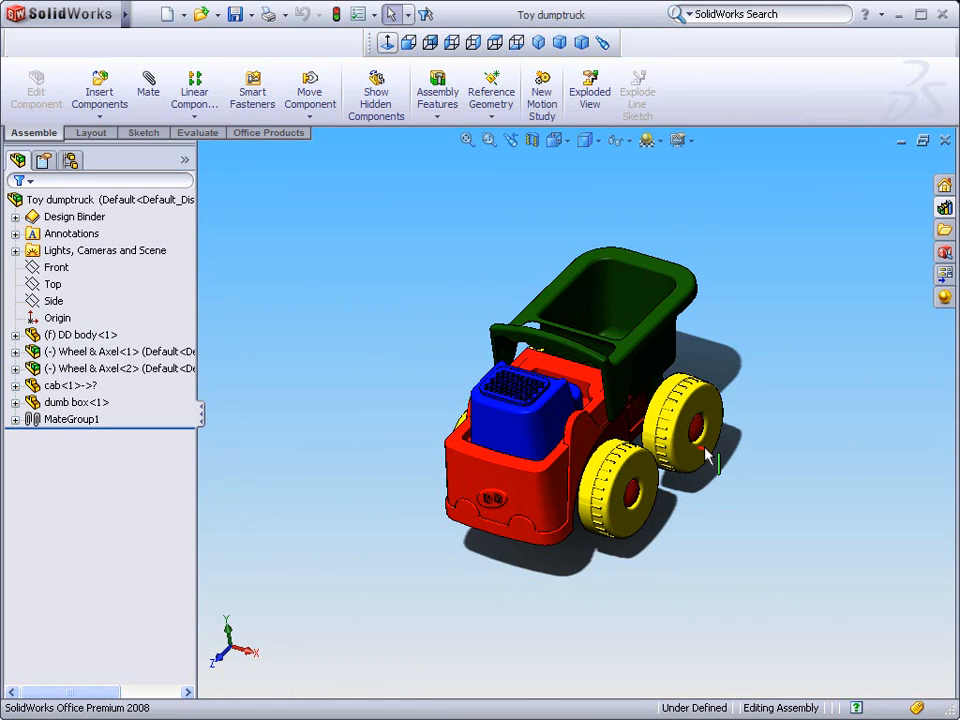
mouse_move(705, 462)
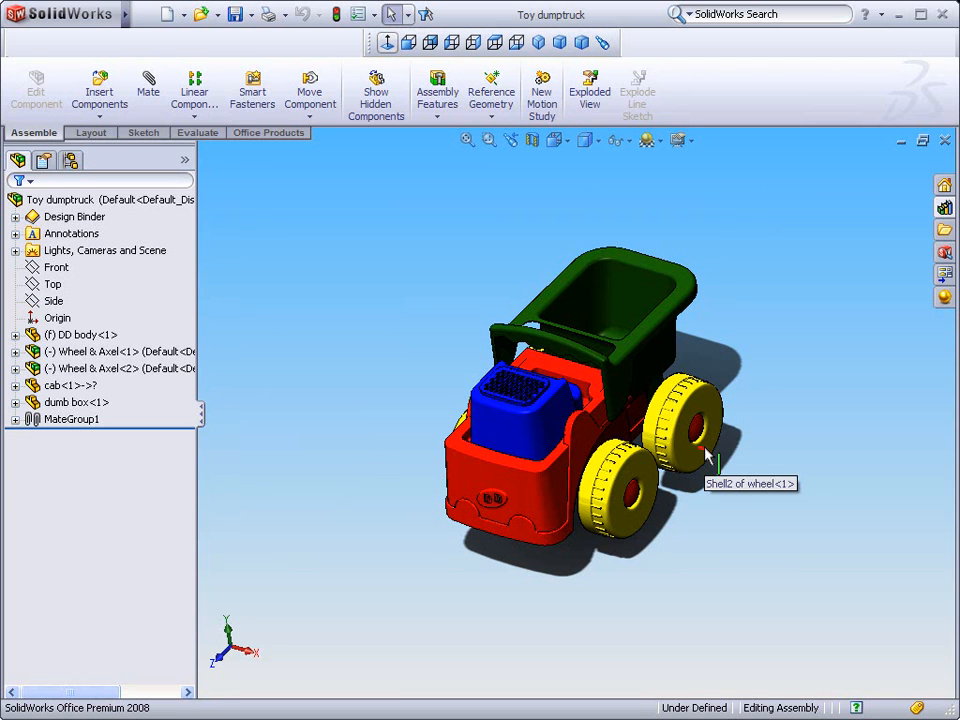
mouse_move(710, 460)
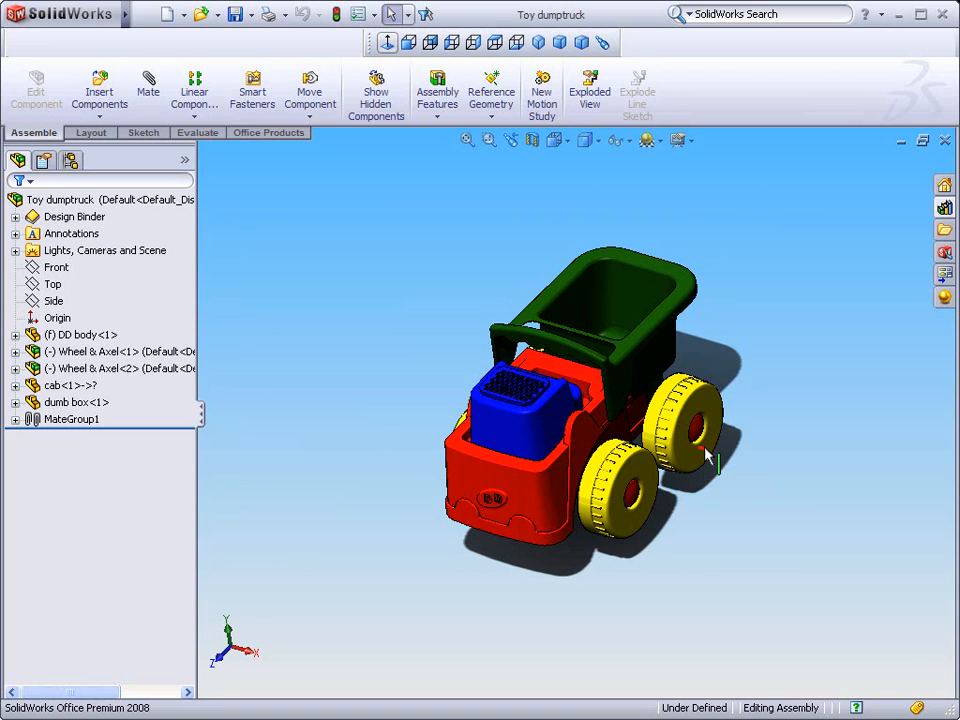